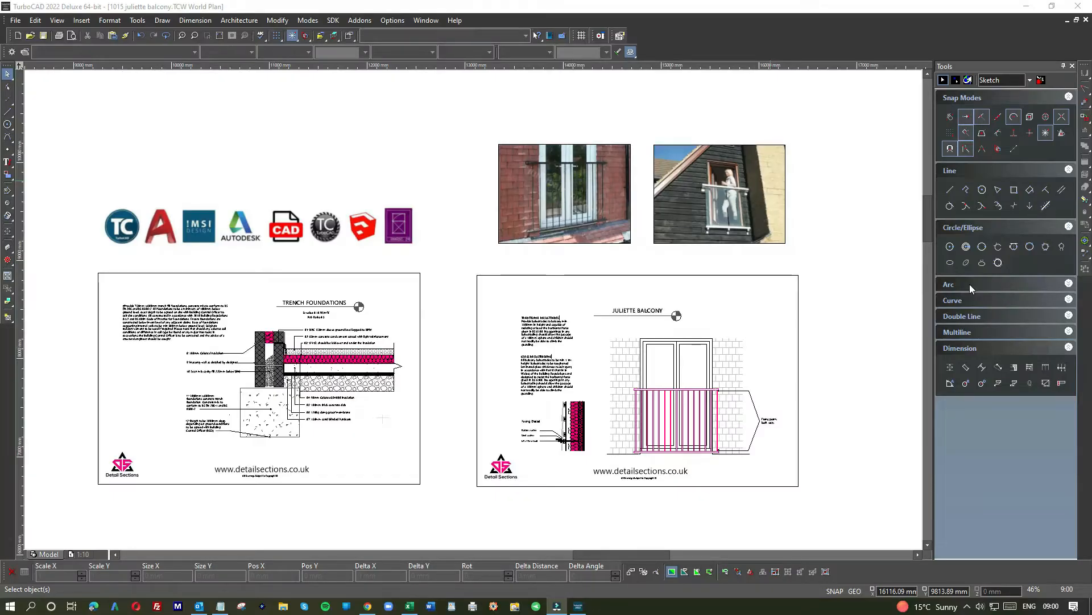
mouse_move(825, 329)
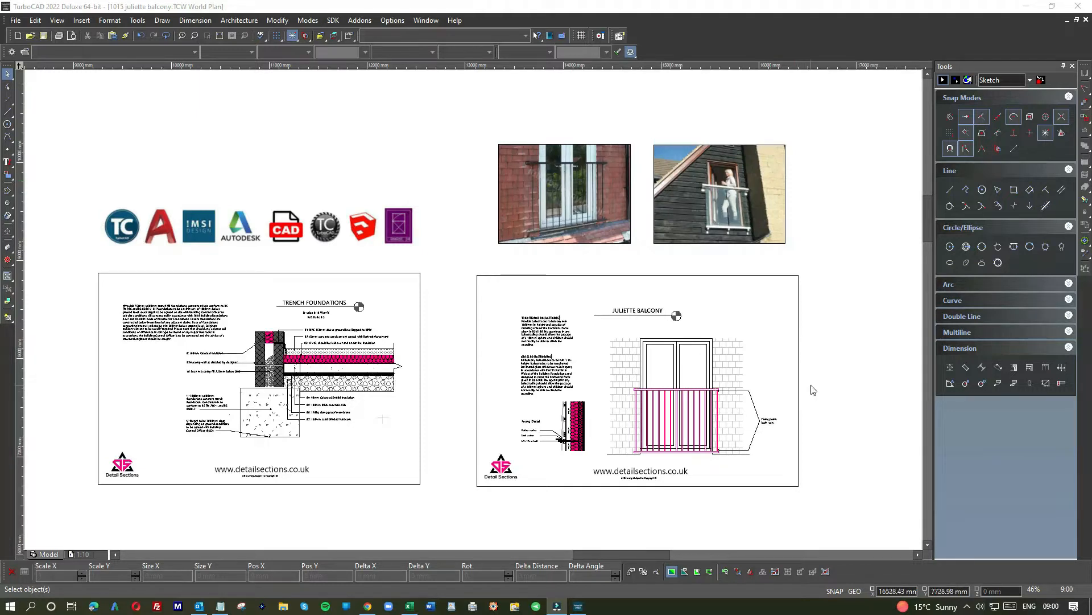
mouse_move(811, 385)
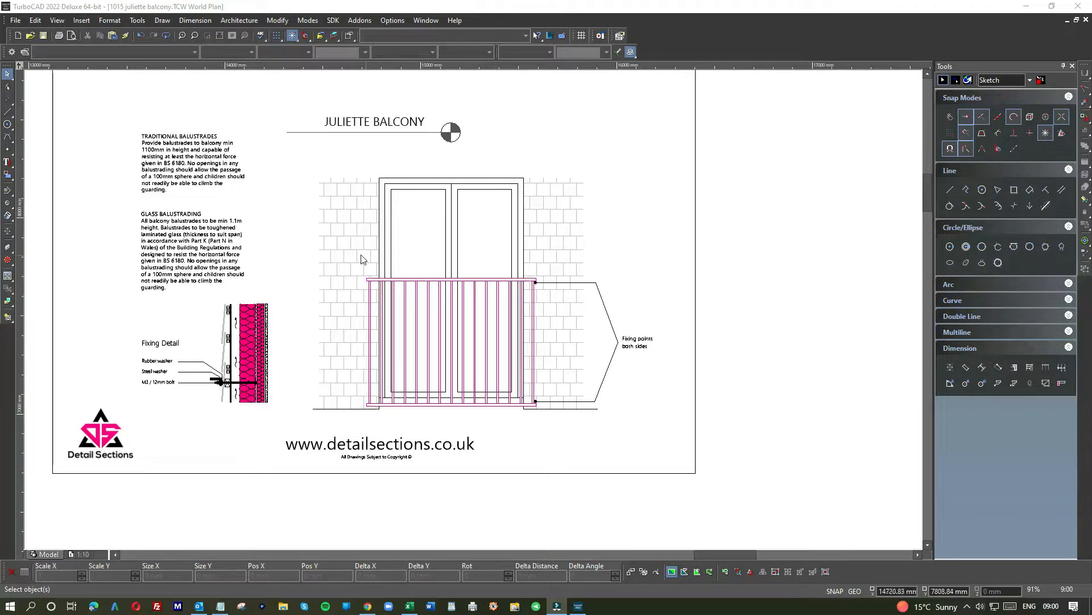
mouse_move(549, 274)
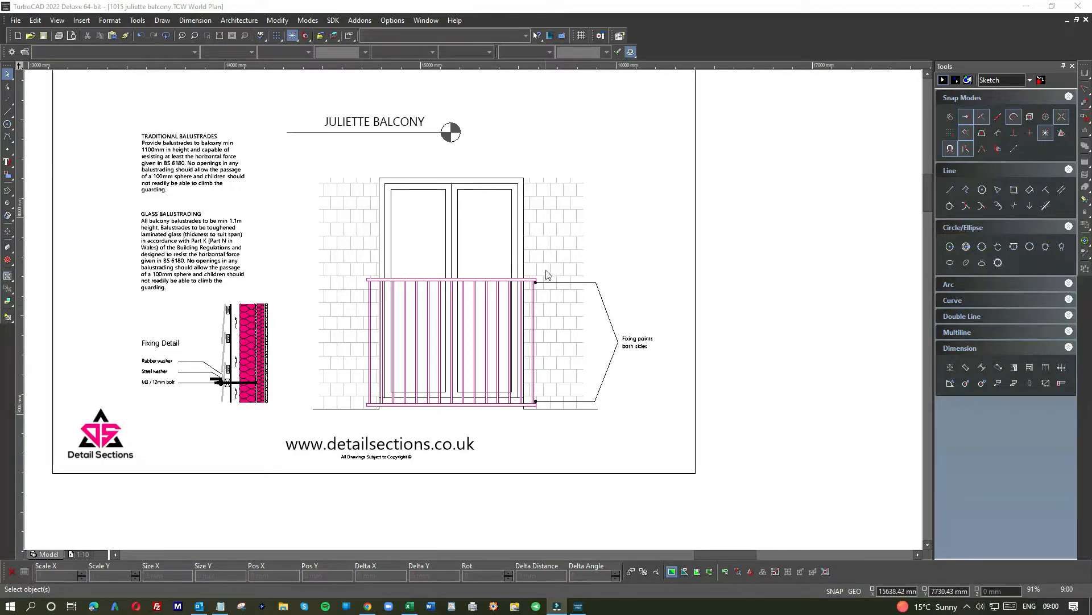
mouse_move(369, 227)
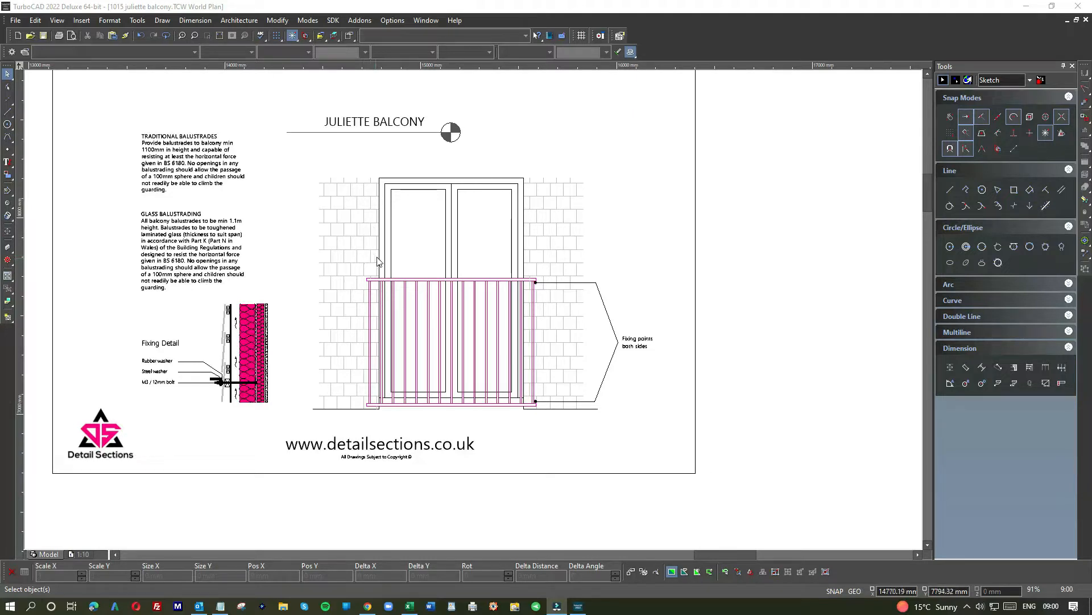
mouse_move(329, 181)
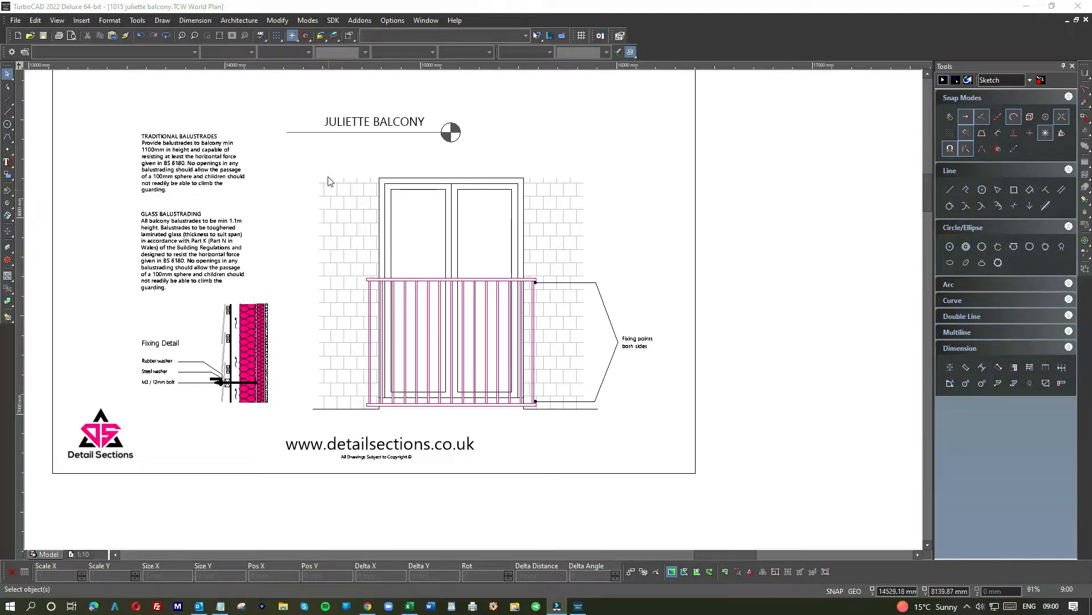
mouse_move(588, 226)
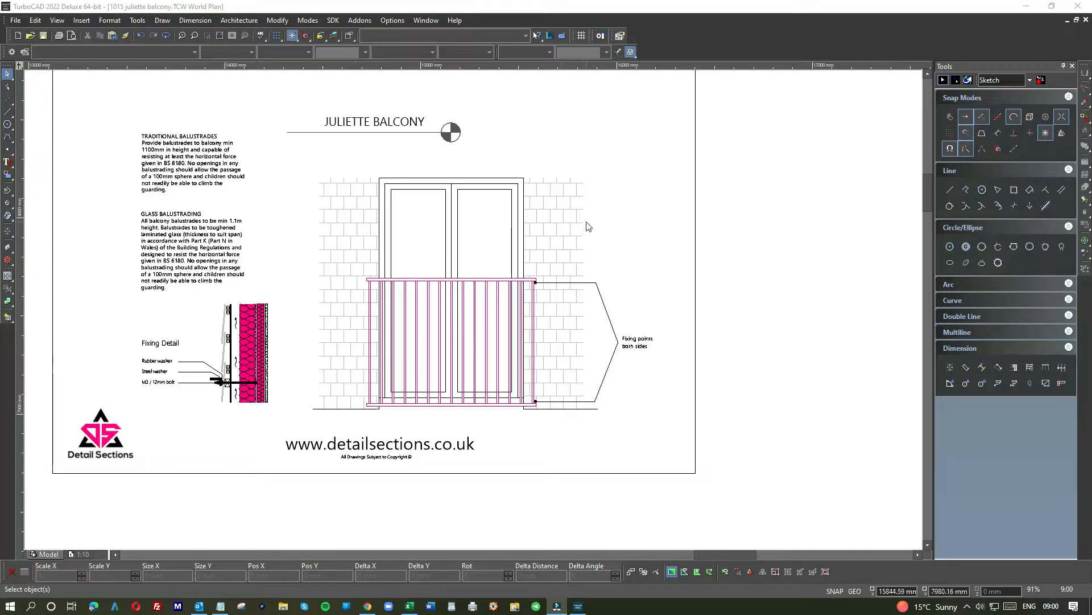
mouse_move(372, 177)
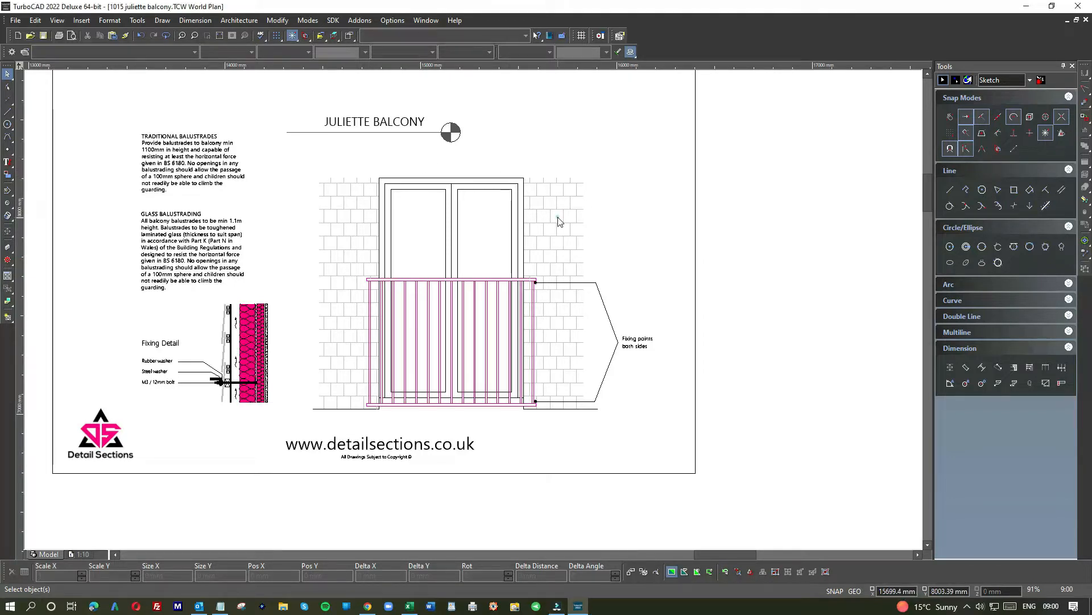
mouse_move(379, 249)
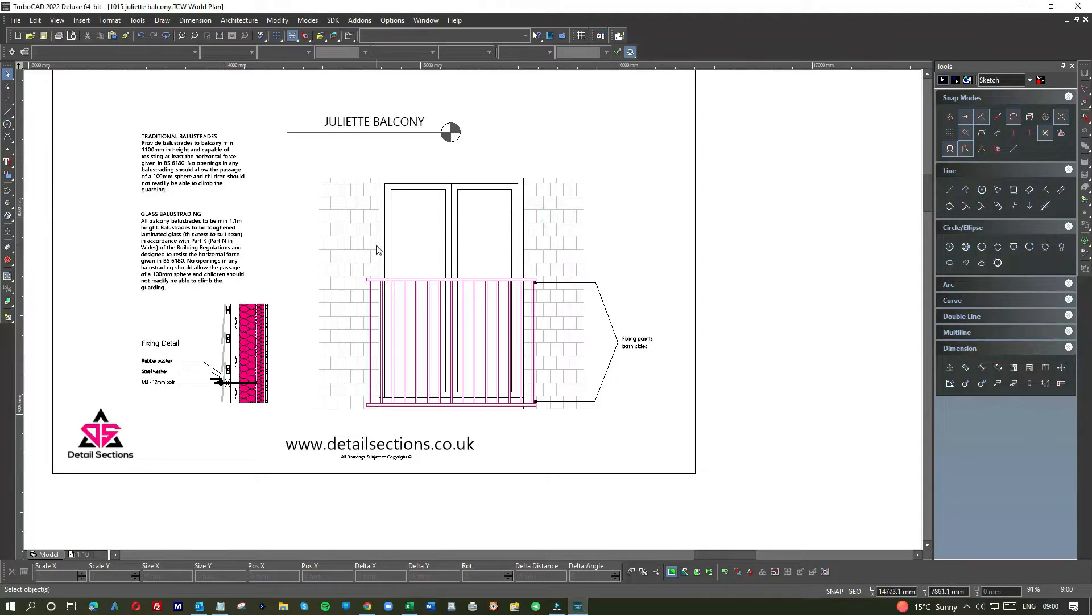
mouse_move(535, 278)
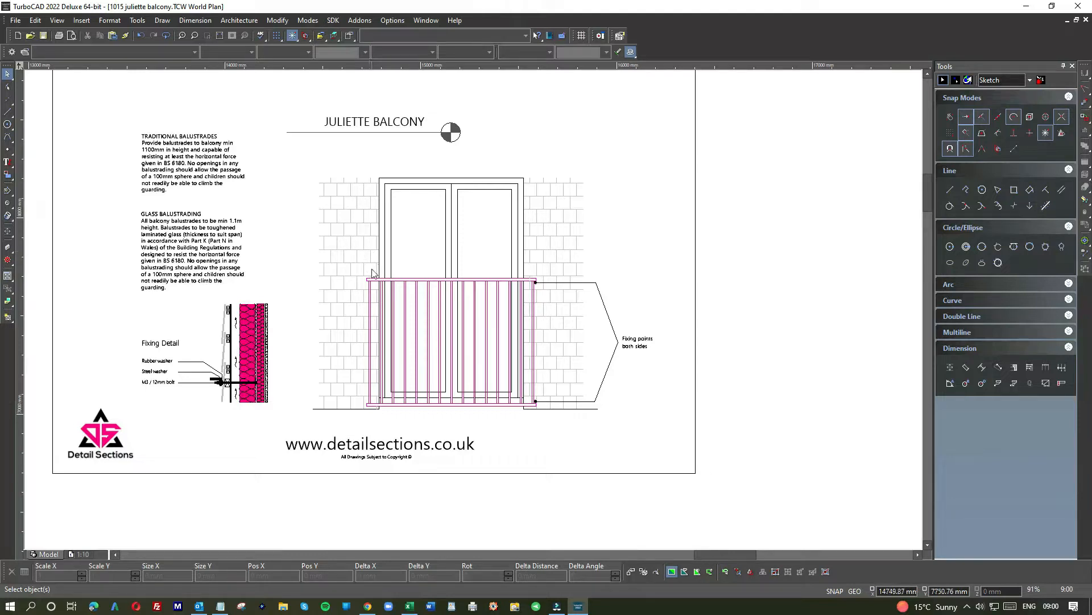
mouse_move(370, 257)
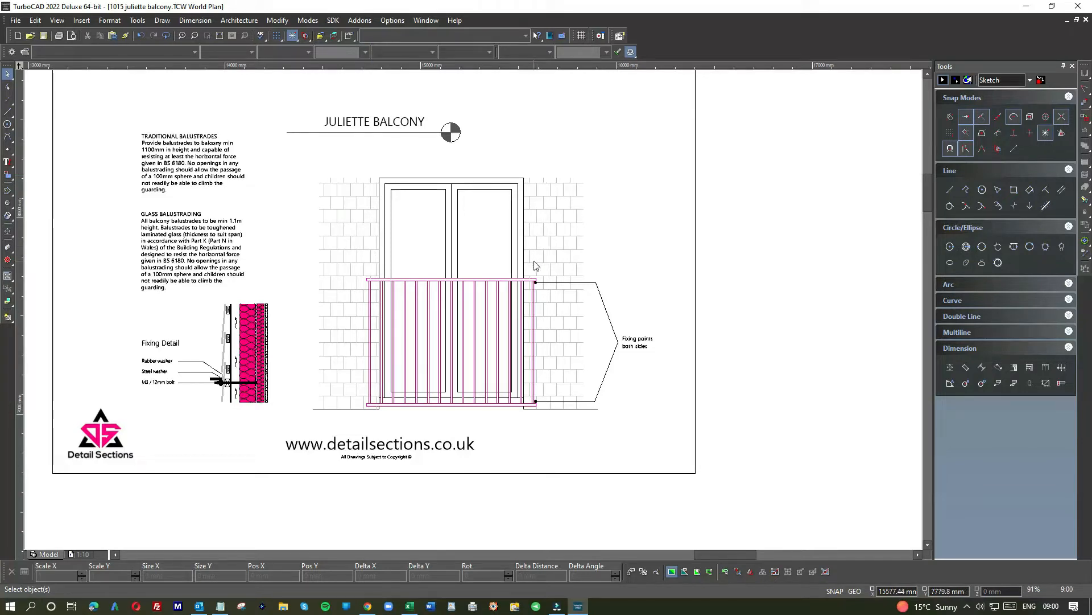
mouse_move(537, 262)
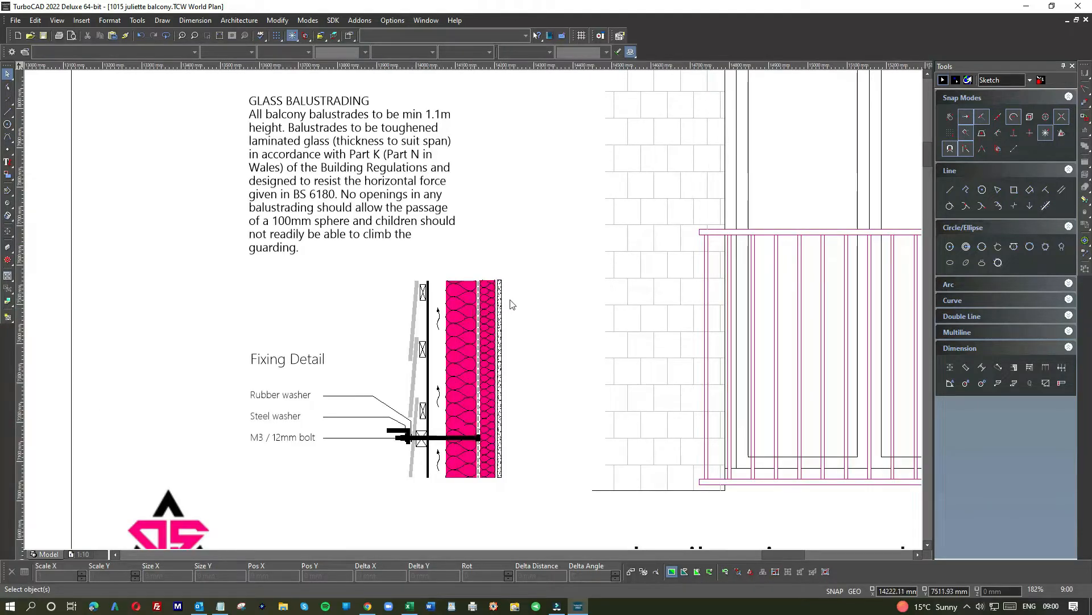
mouse_move(486, 305)
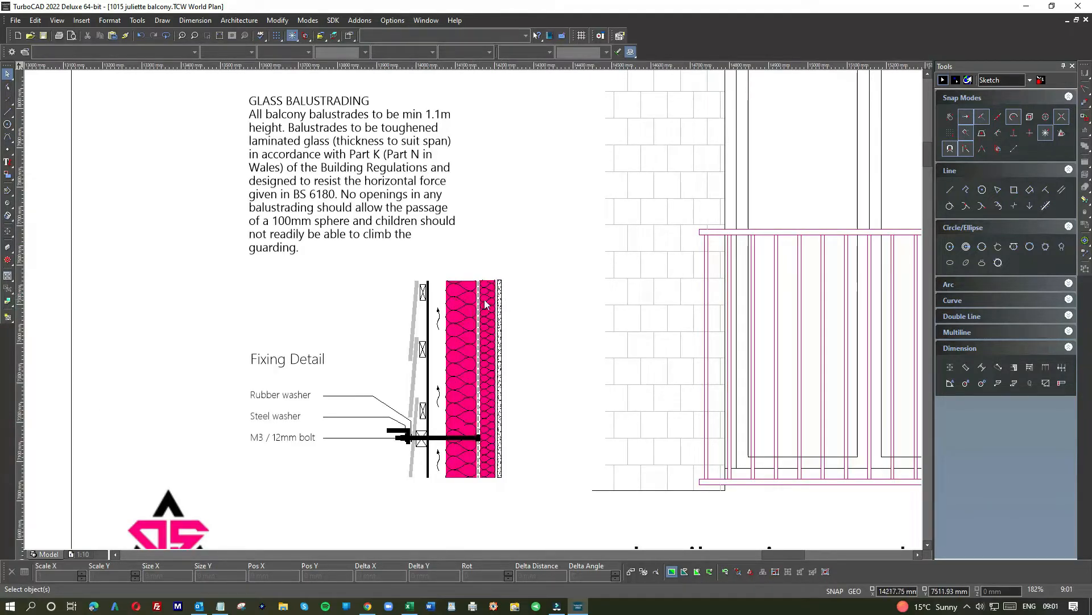
mouse_move(466, 302)
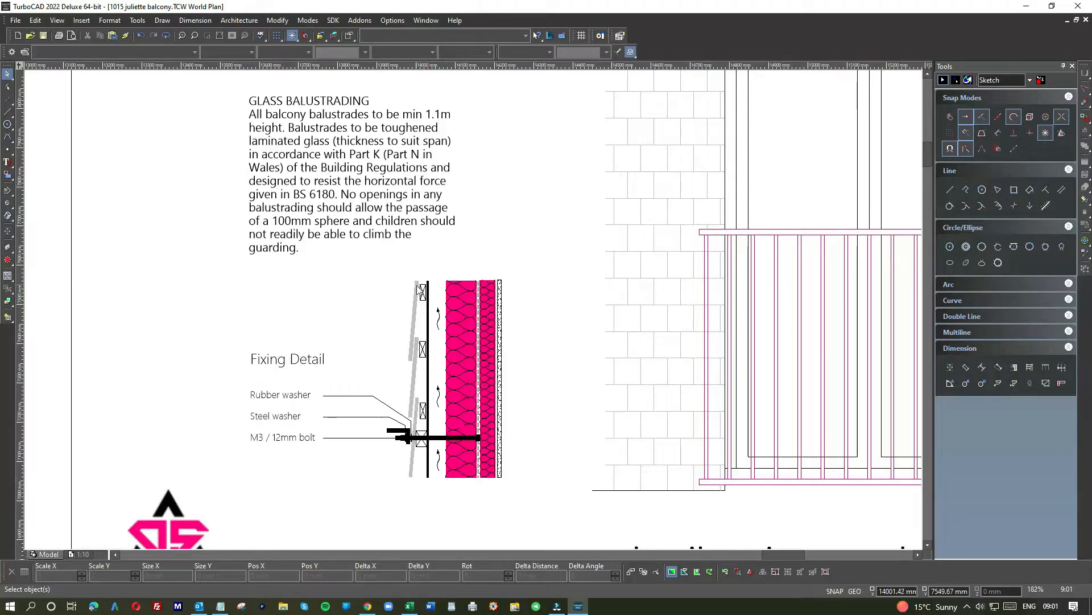
mouse_move(429, 357)
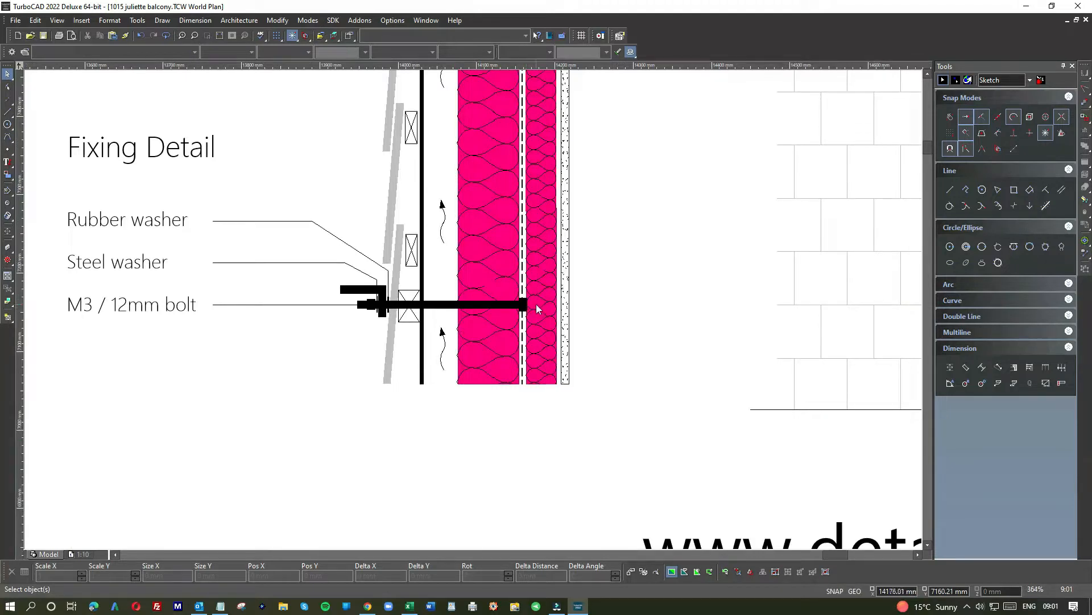
mouse_move(352, 304)
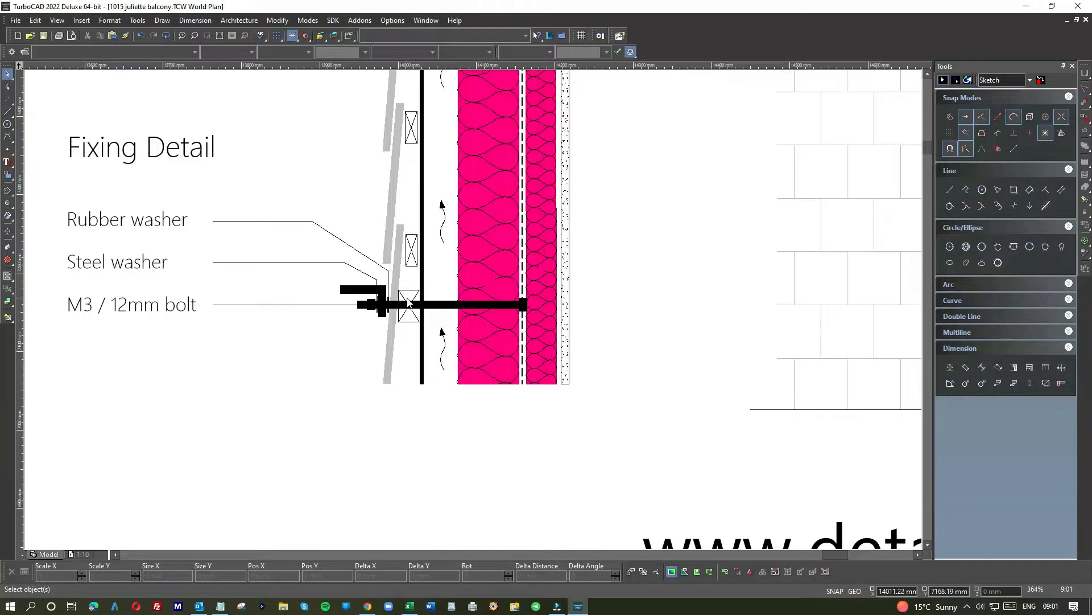
mouse_move(424, 294)
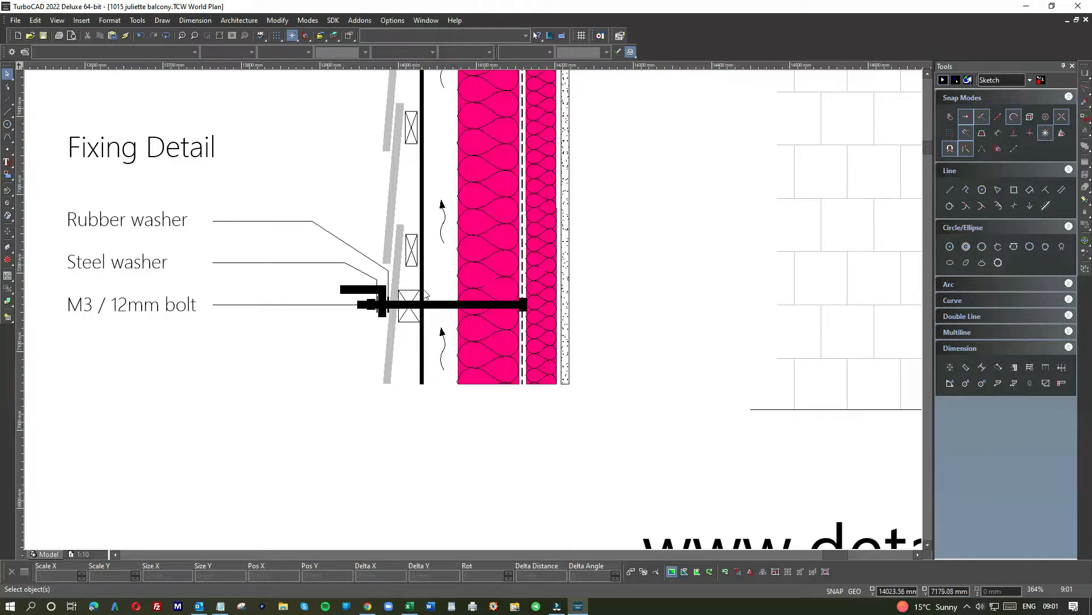
mouse_move(425, 261)
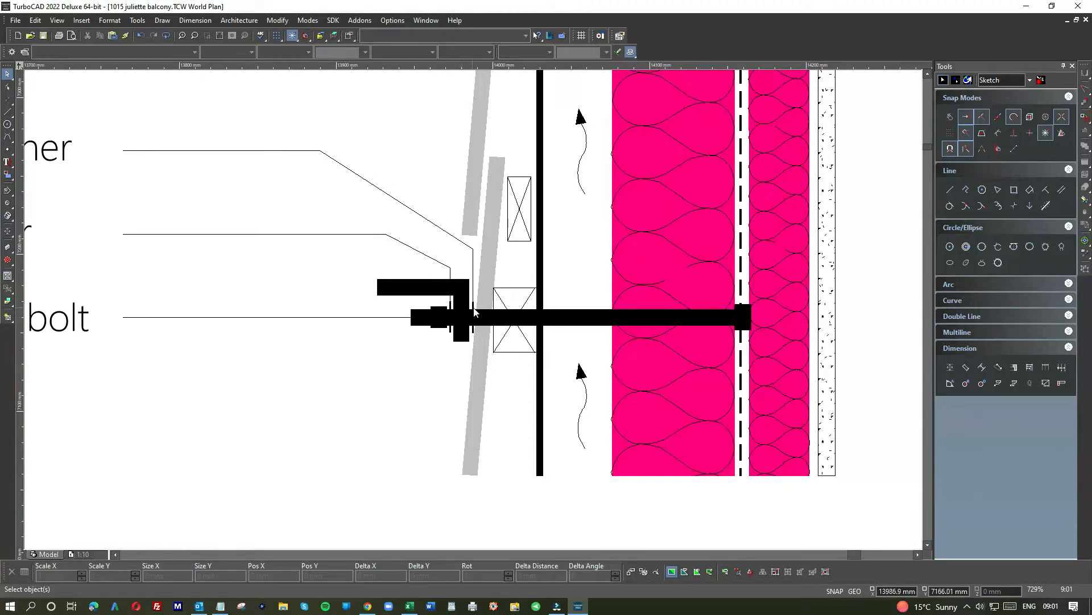
mouse_move(488, 305)
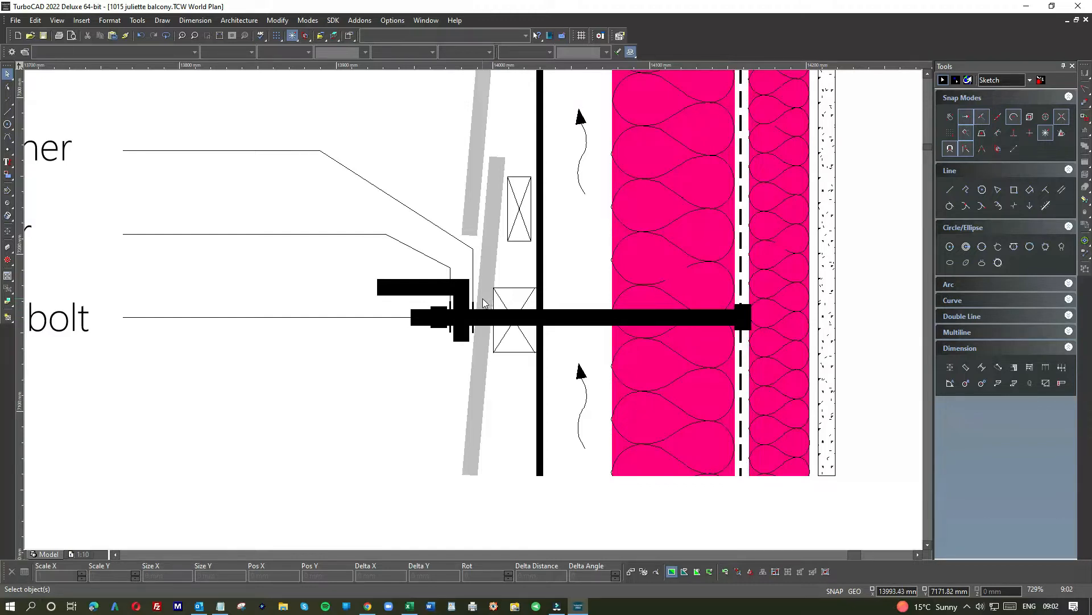
mouse_move(490, 264)
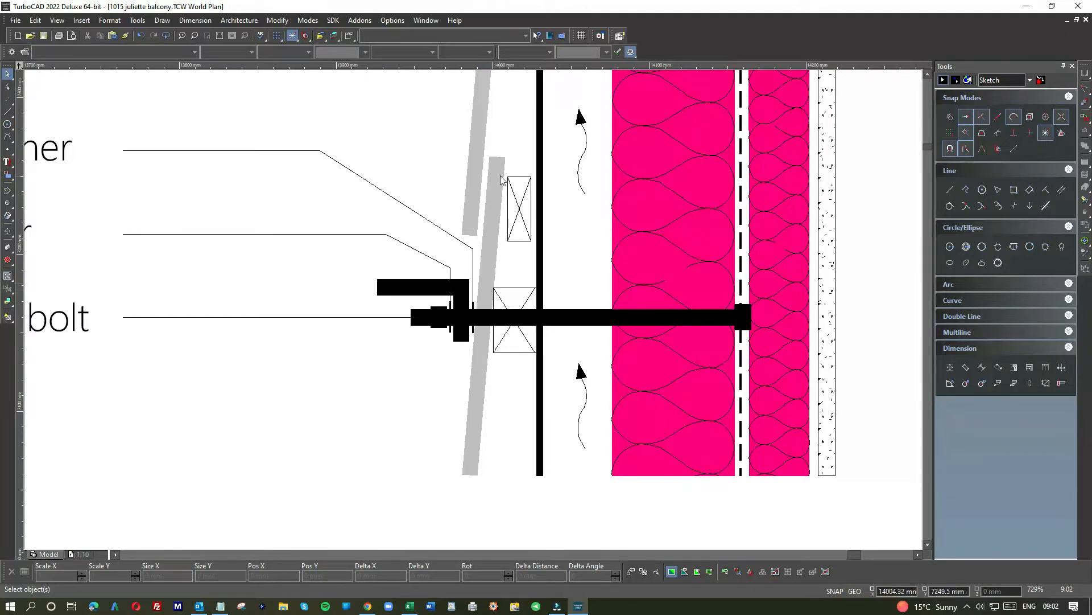
mouse_move(499, 188)
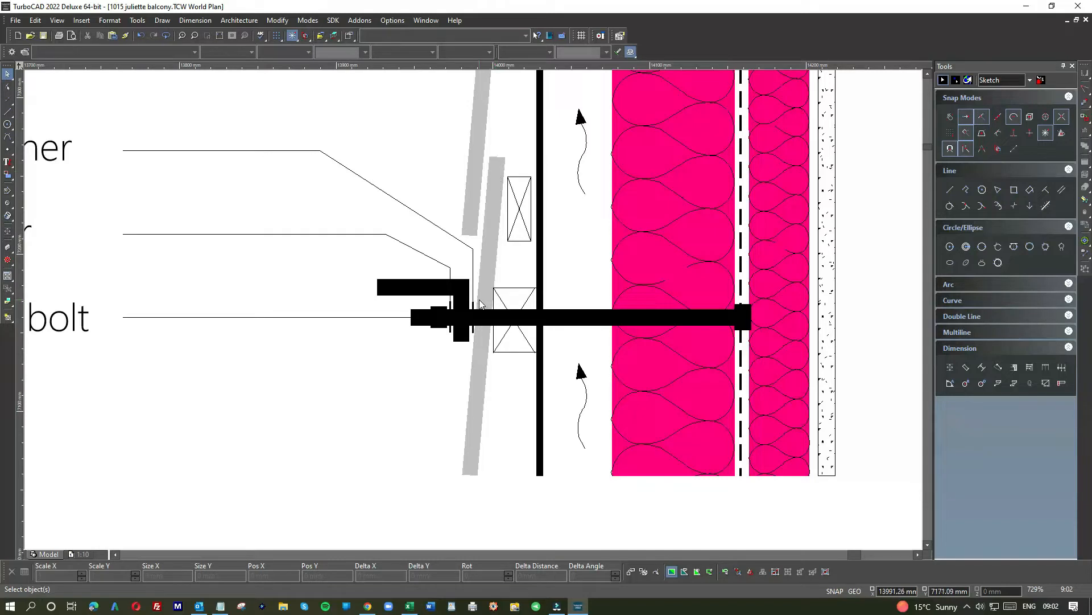
mouse_move(474, 308)
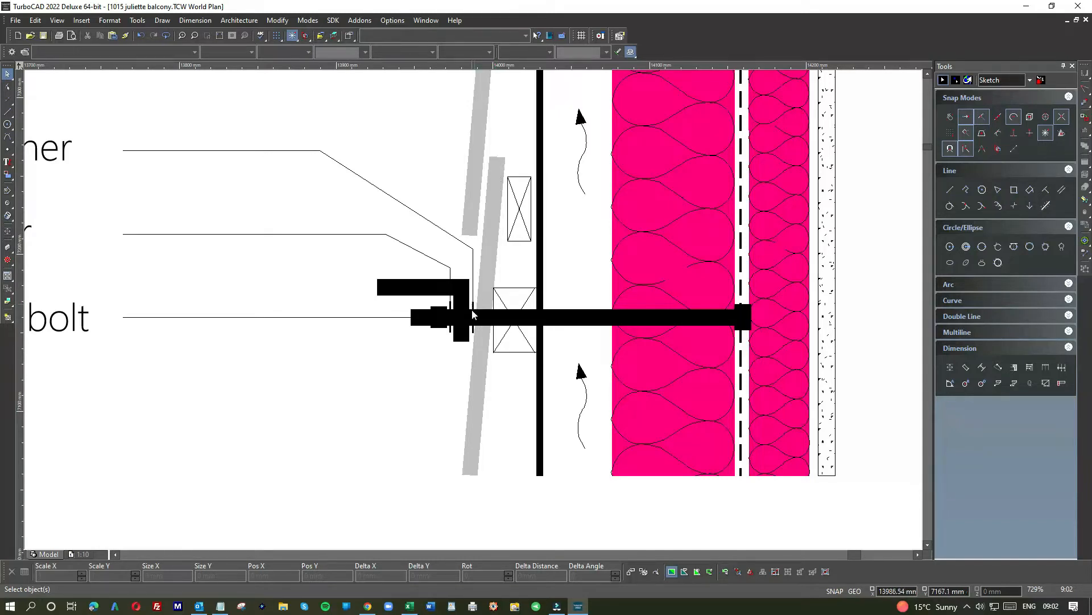
mouse_move(441, 312)
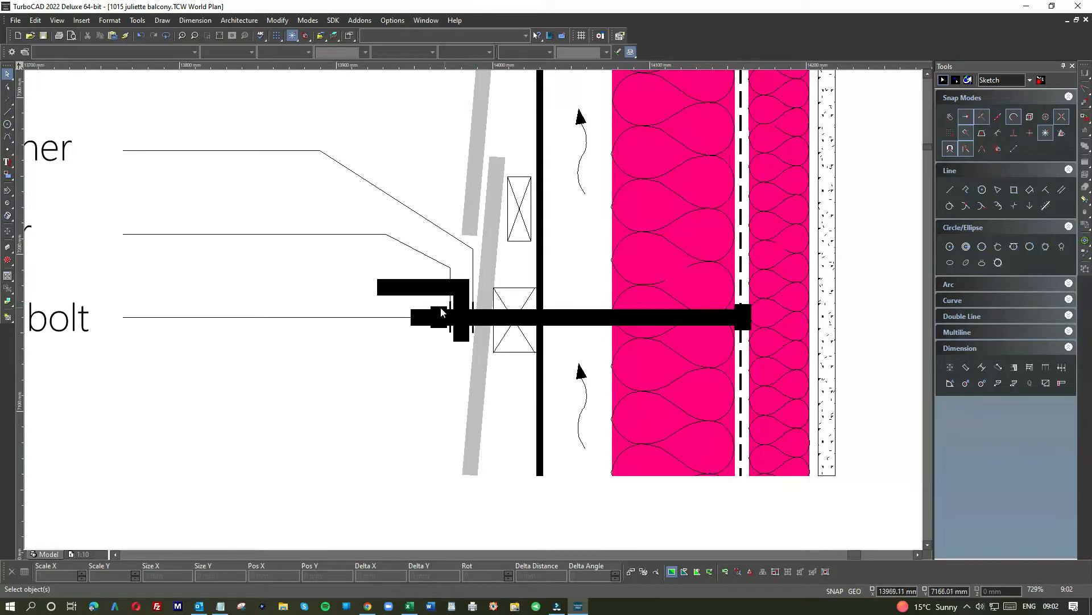
mouse_move(469, 318)
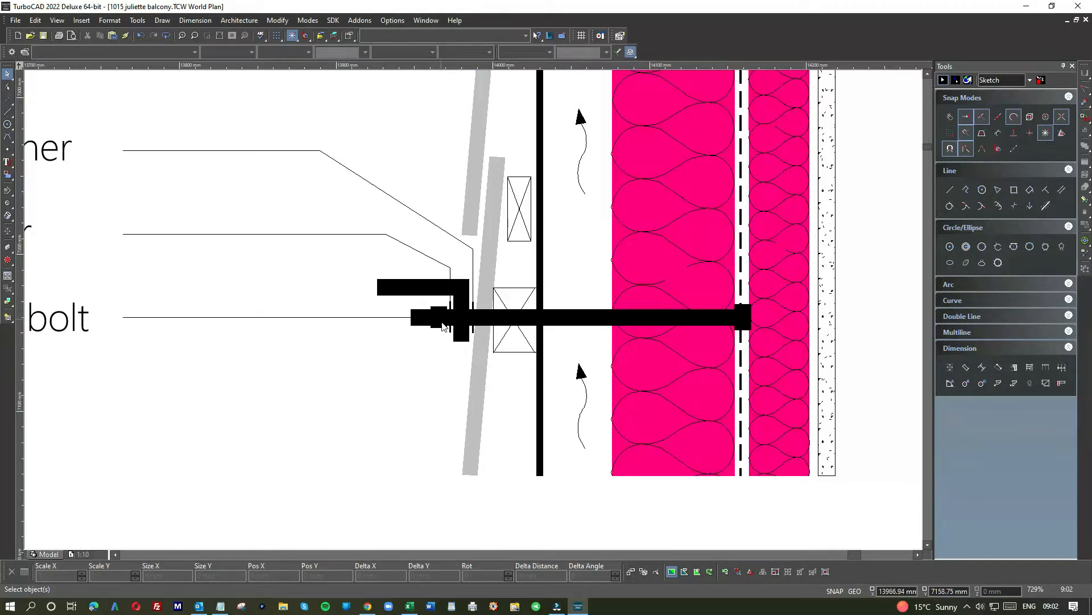
mouse_move(445, 301)
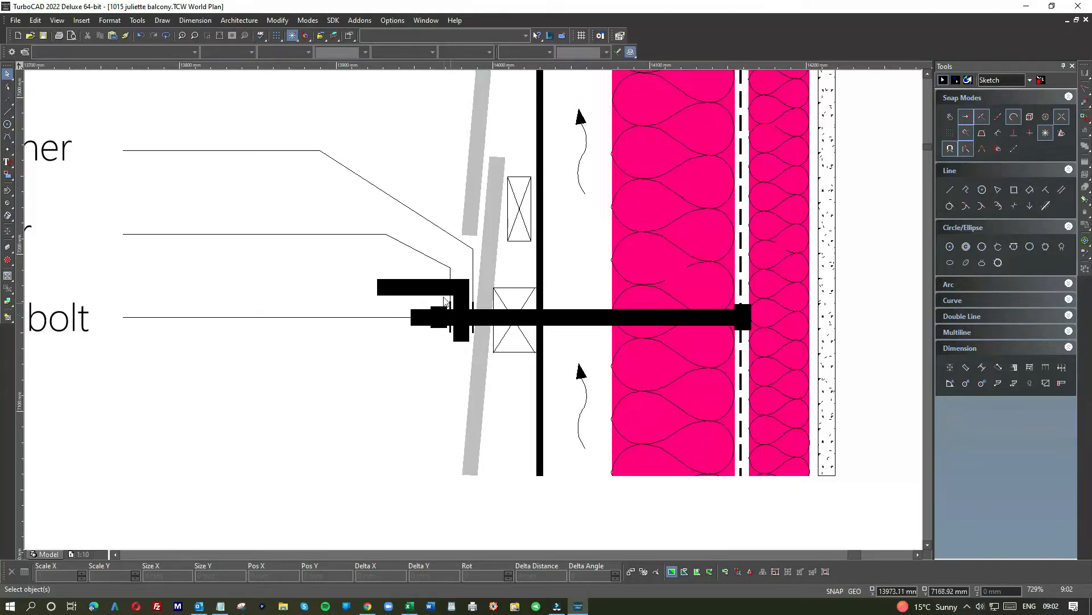
mouse_move(400, 298)
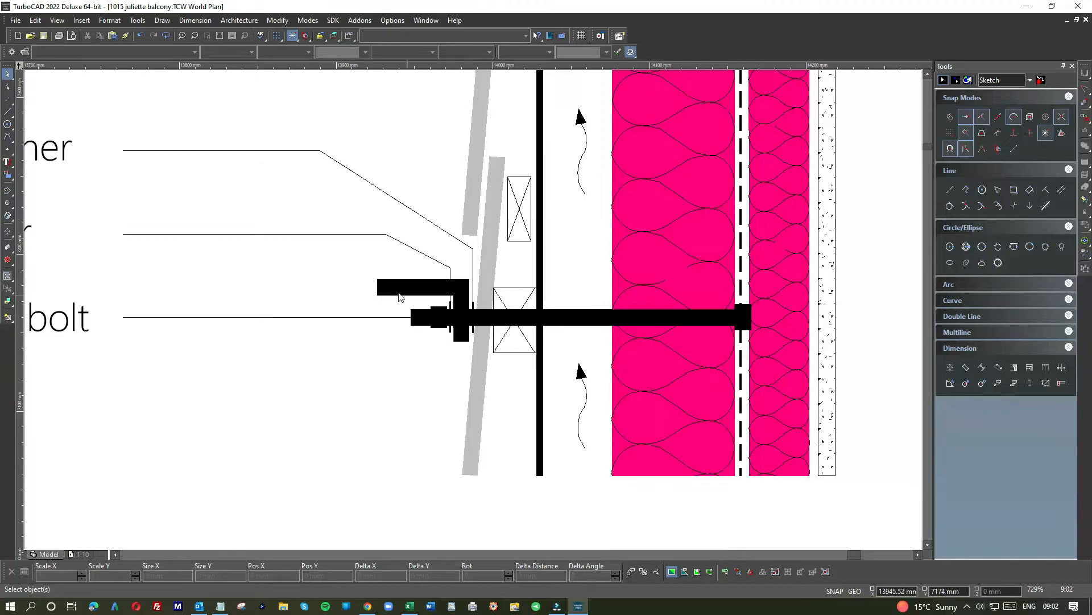
mouse_move(463, 347)
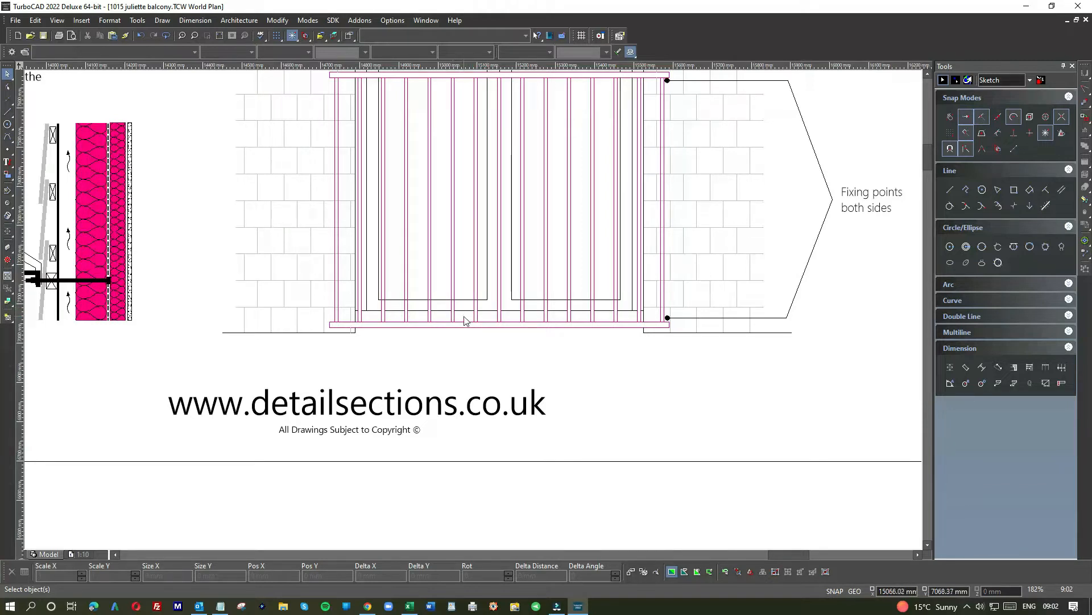
mouse_move(604, 328)
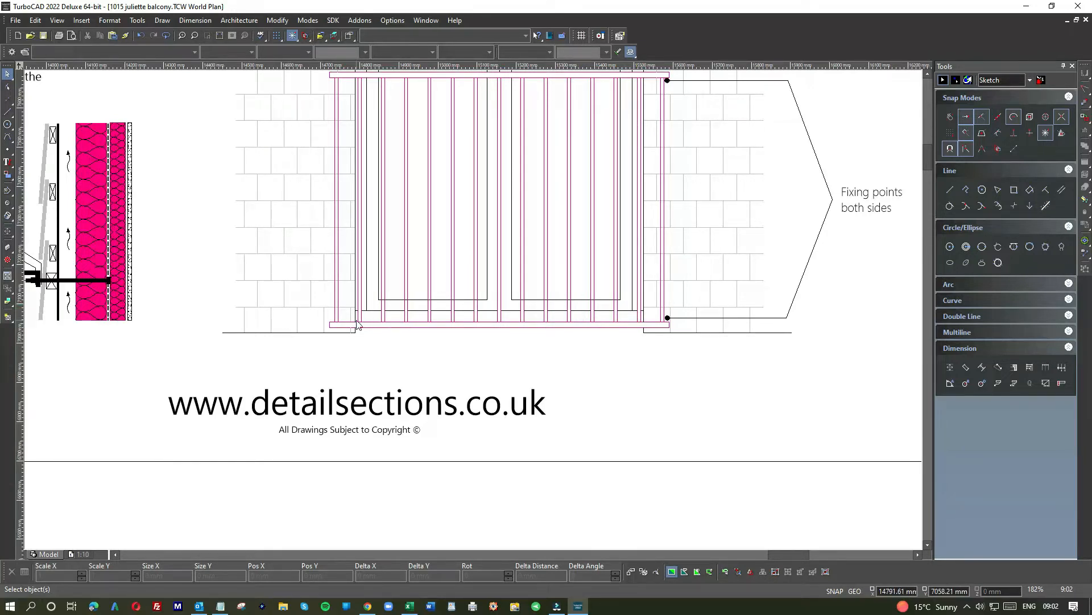
mouse_move(406, 319)
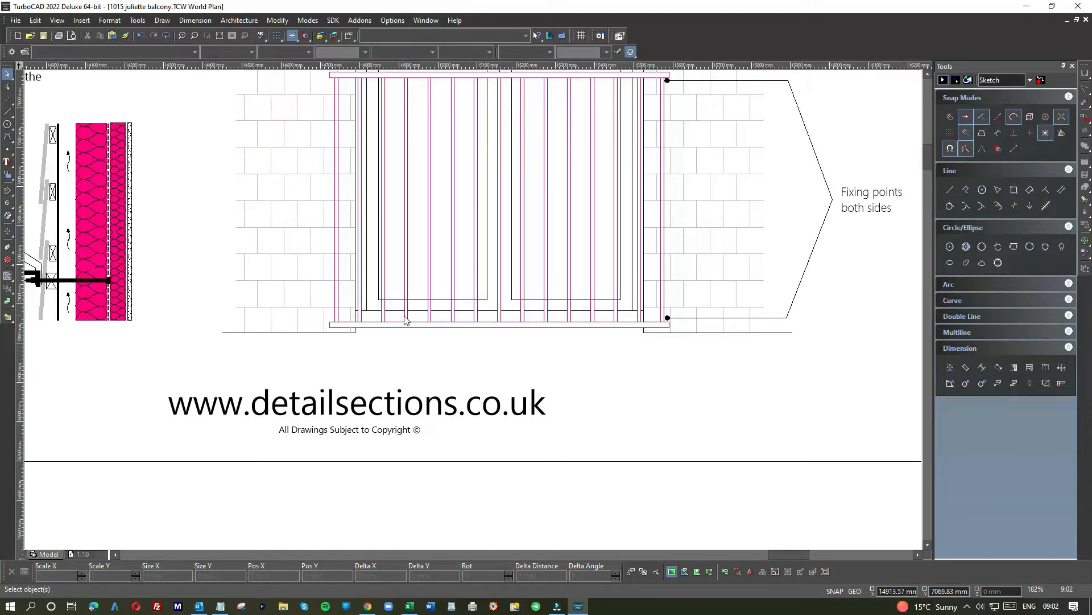
mouse_move(537, 316)
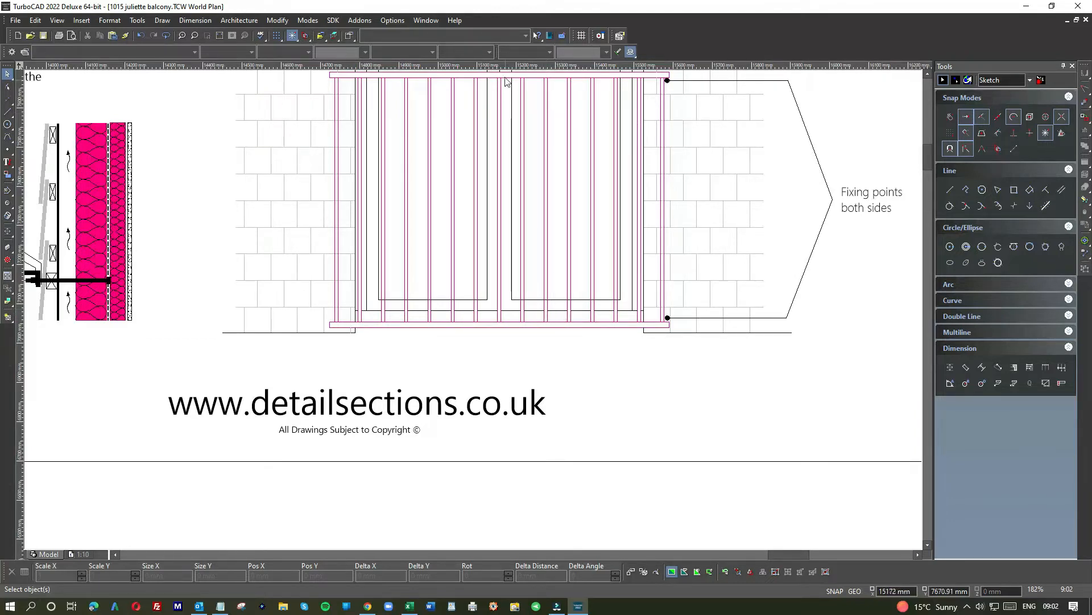
mouse_move(512, 152)
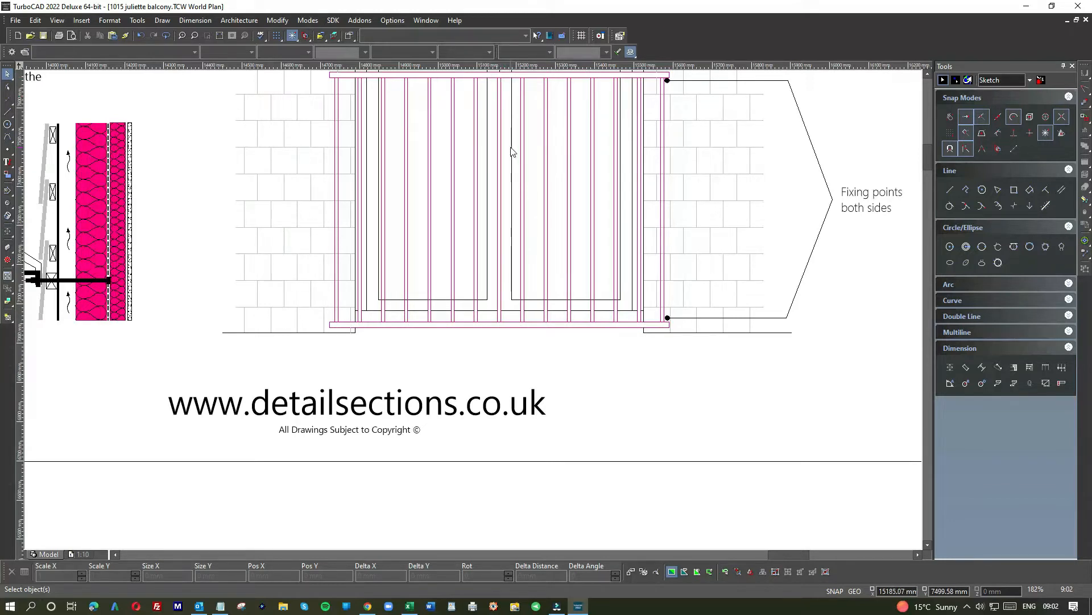
scroll("down", 3)
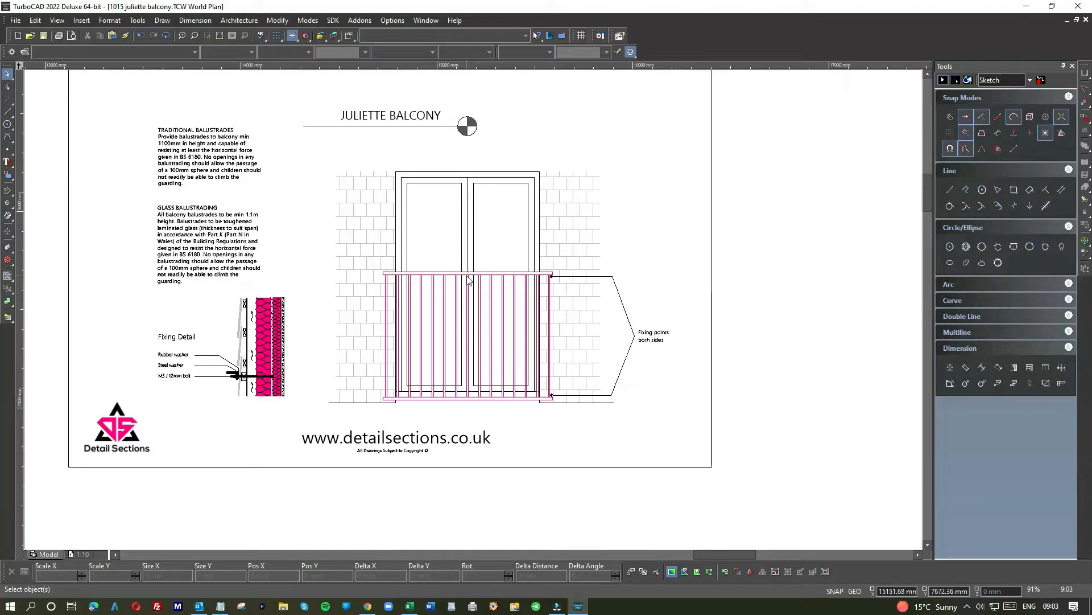
mouse_move(462, 285)
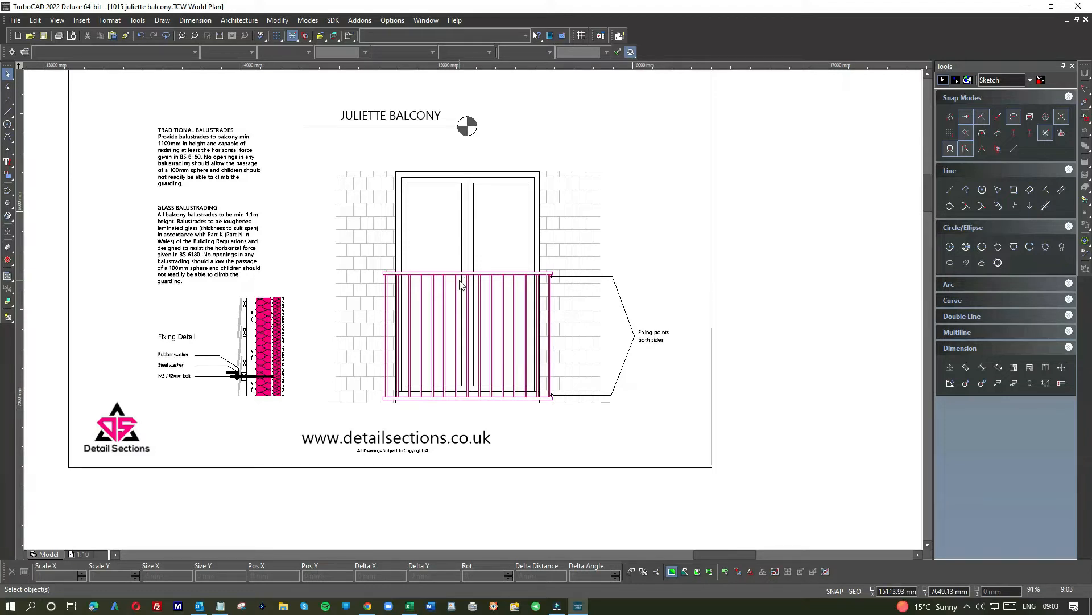
mouse_move(438, 291)
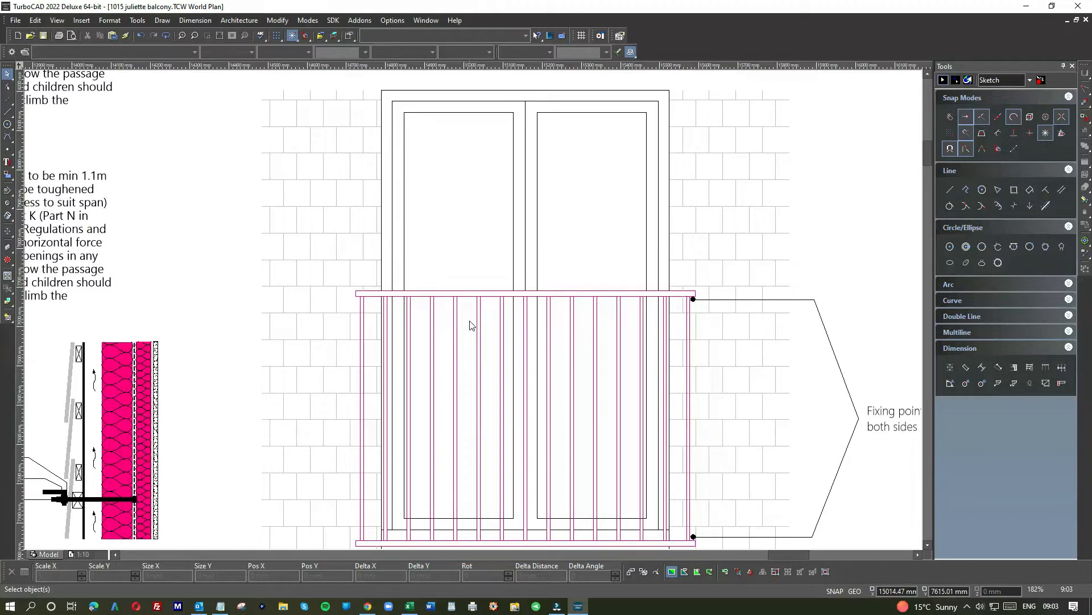
scroll("down", 3)
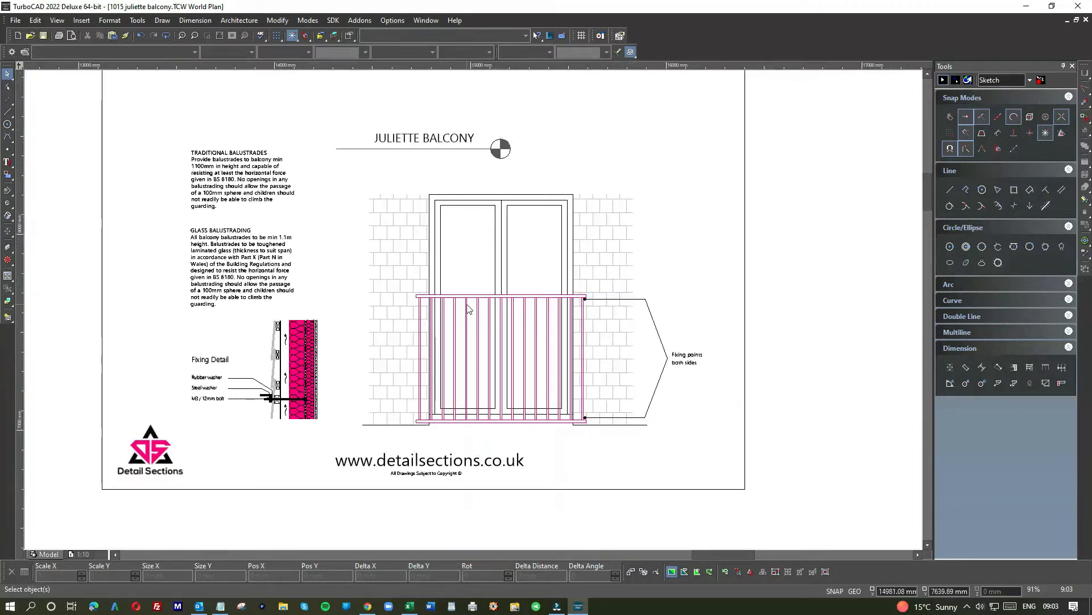
mouse_move(472, 310)
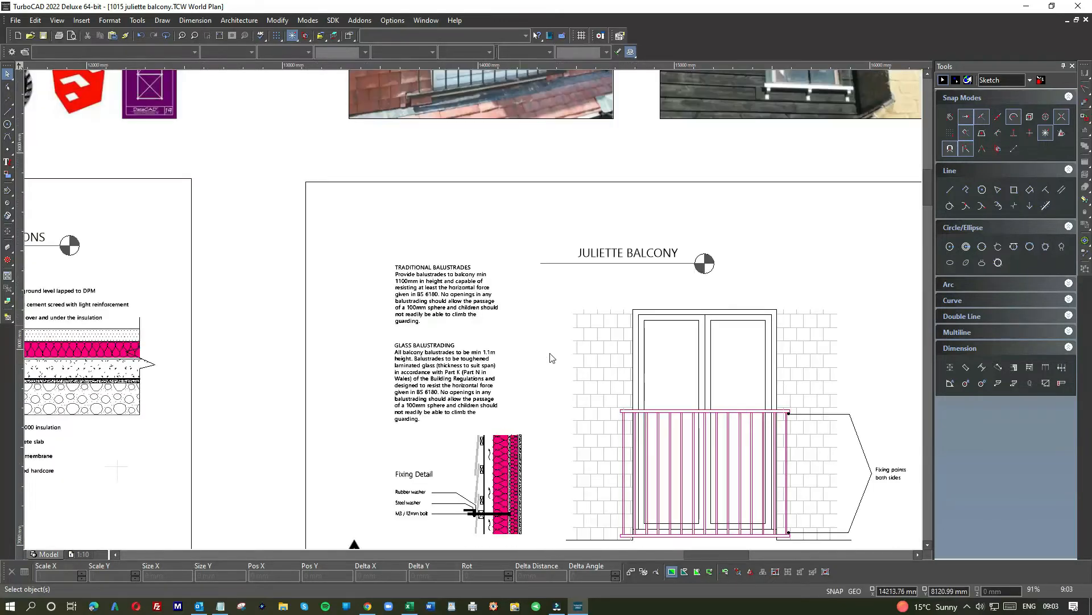
mouse_move(667, 428)
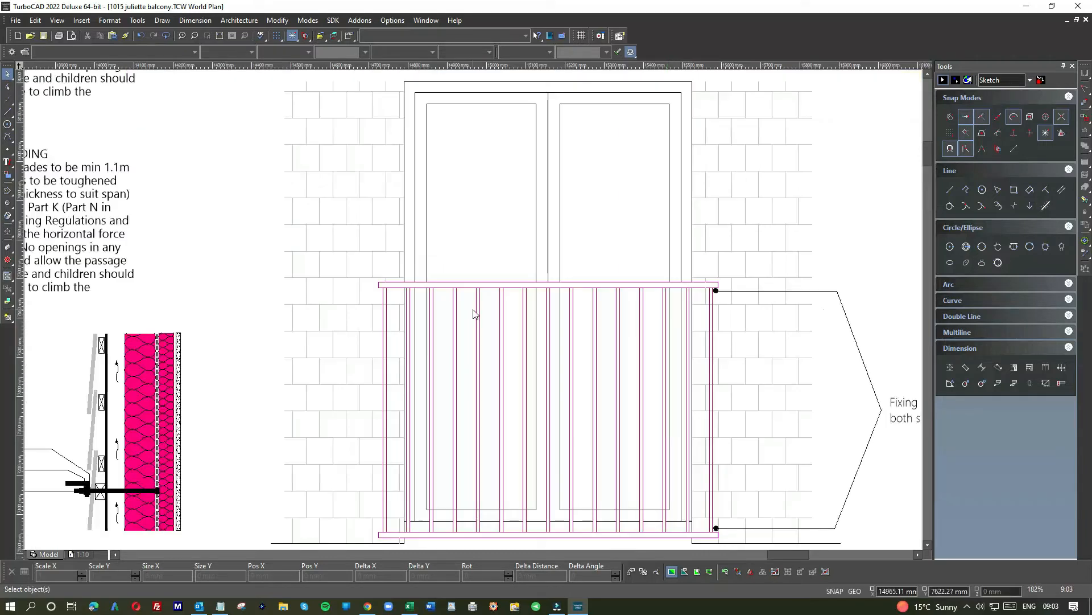
mouse_move(477, 304)
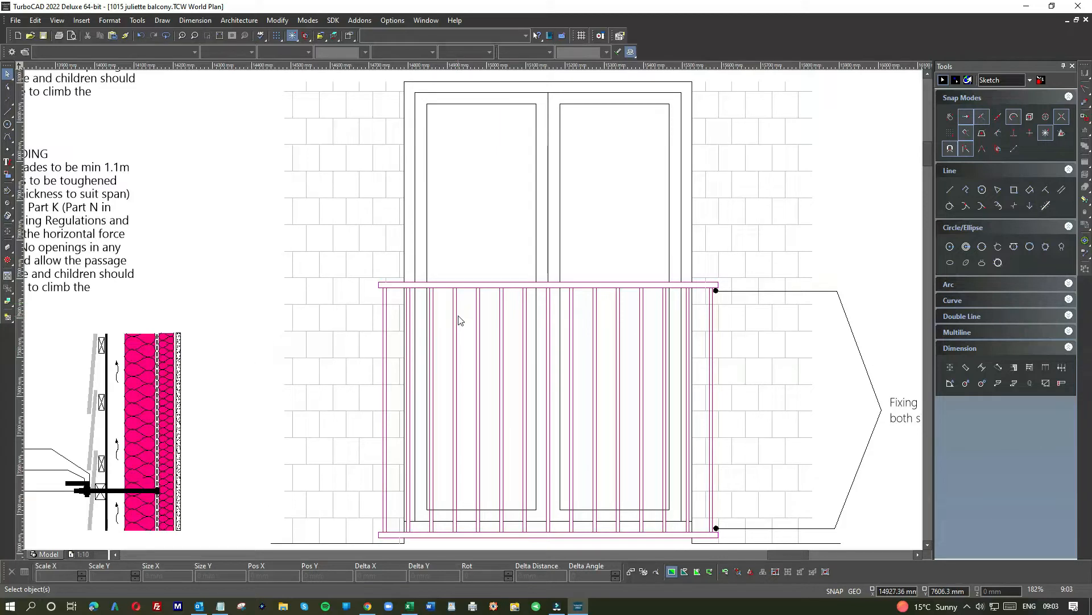
mouse_move(461, 335)
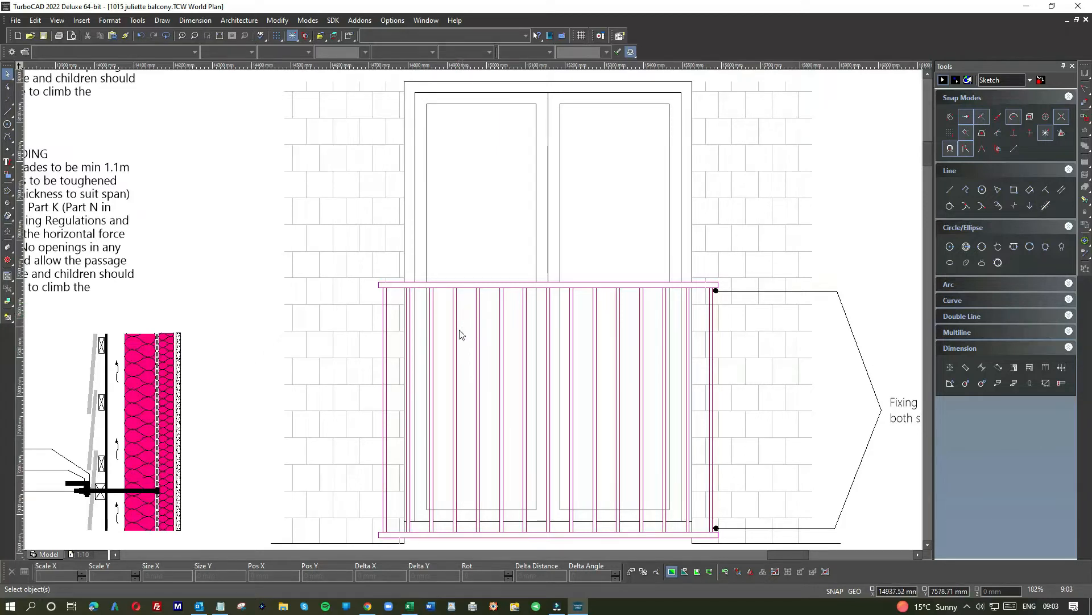
mouse_move(477, 313)
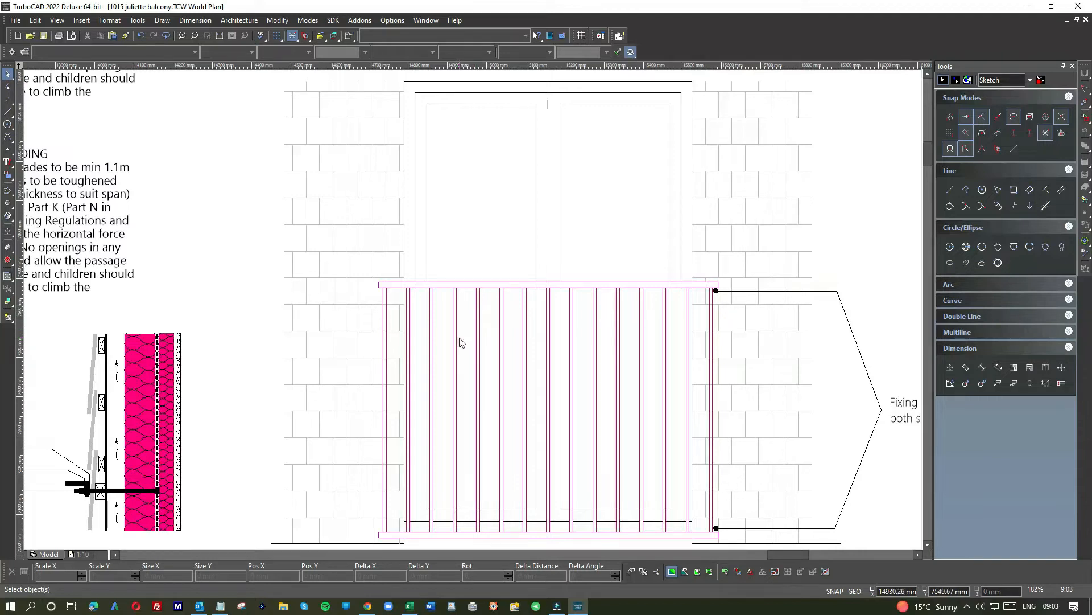
mouse_move(459, 346)
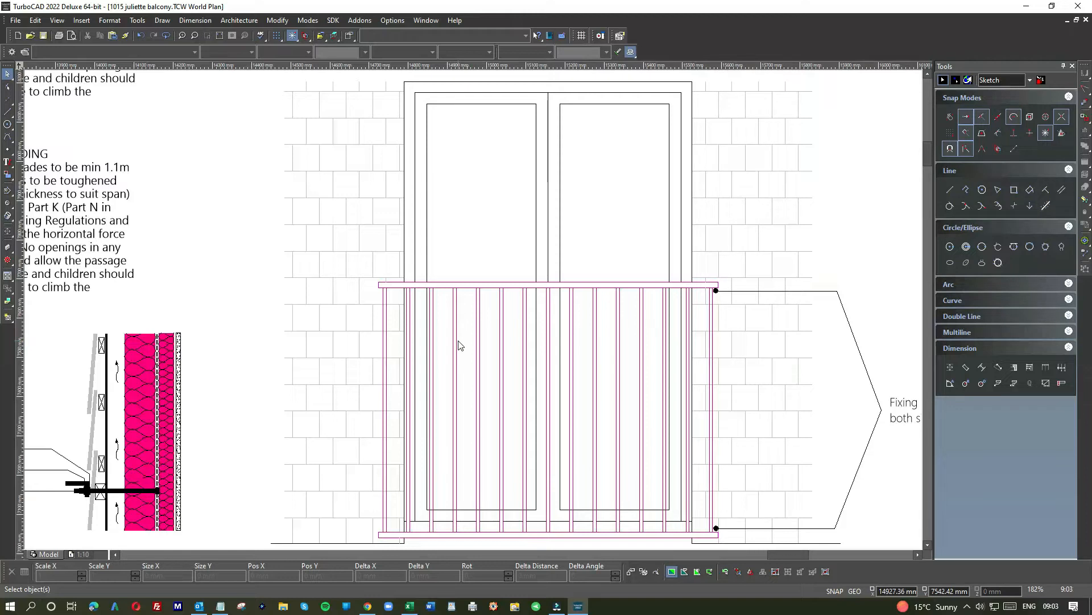
mouse_move(466, 498)
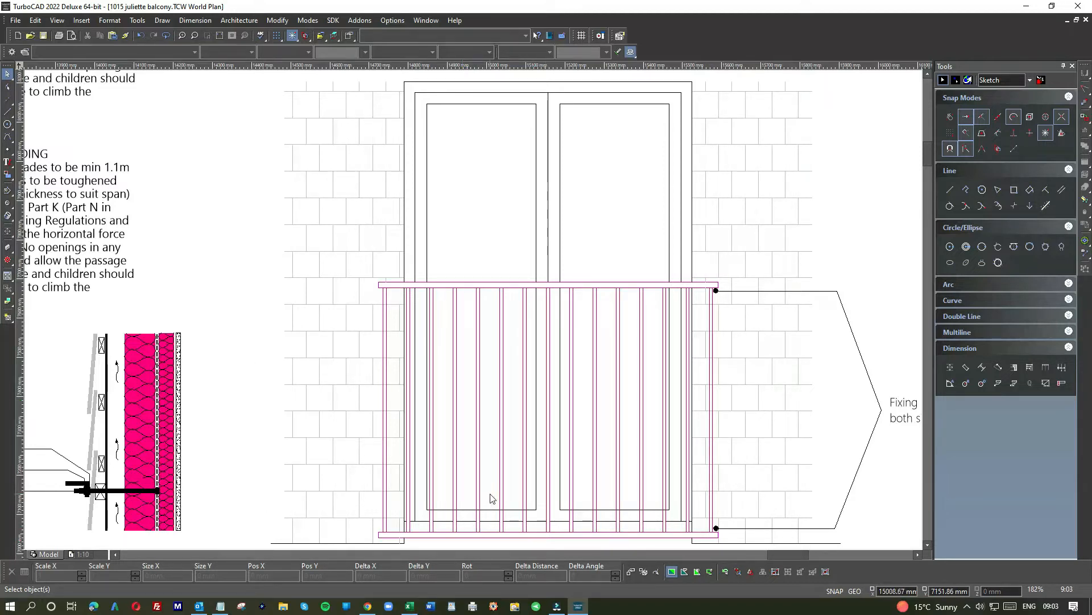
mouse_move(459, 333)
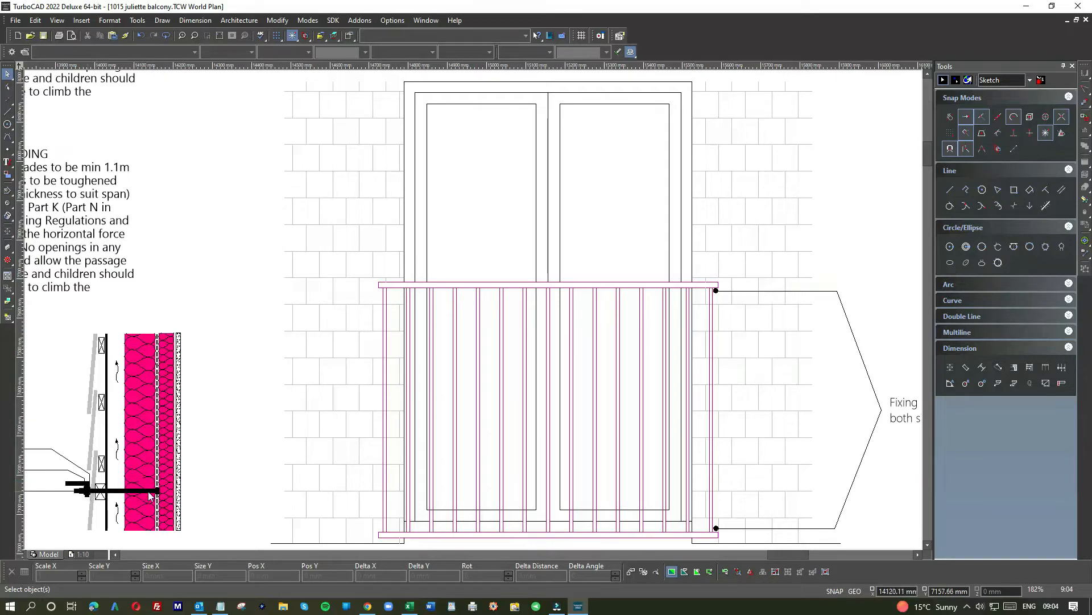
mouse_move(723, 520)
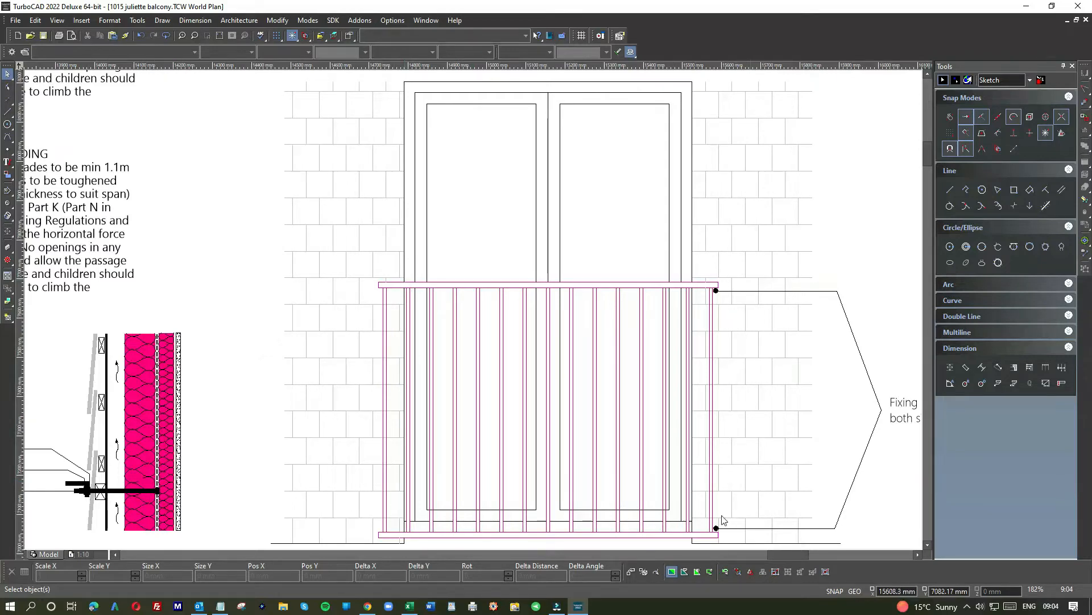
mouse_move(118, 487)
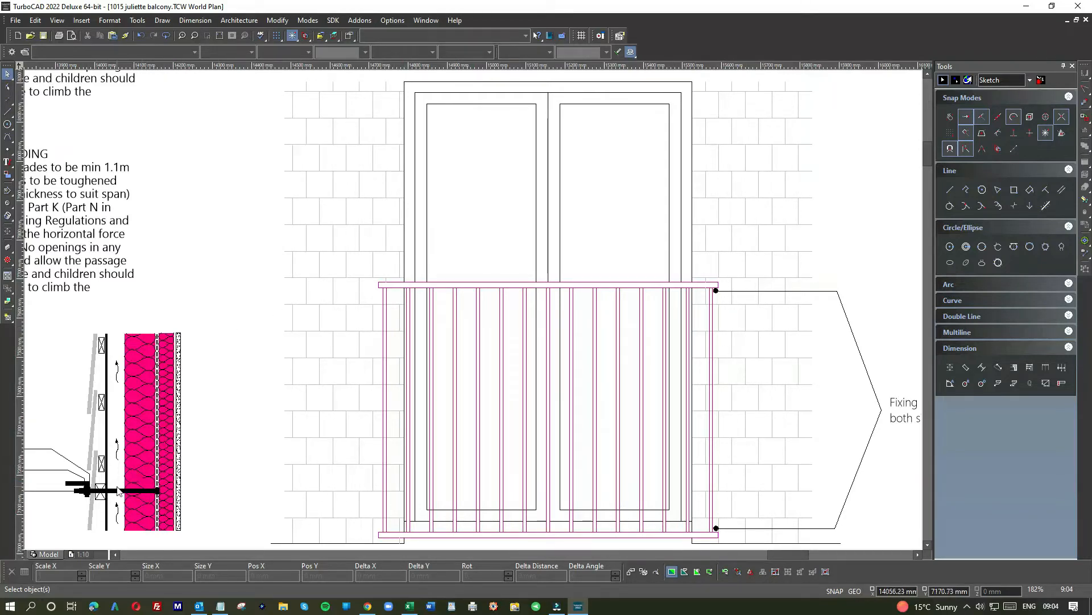
scroll("down", 3)
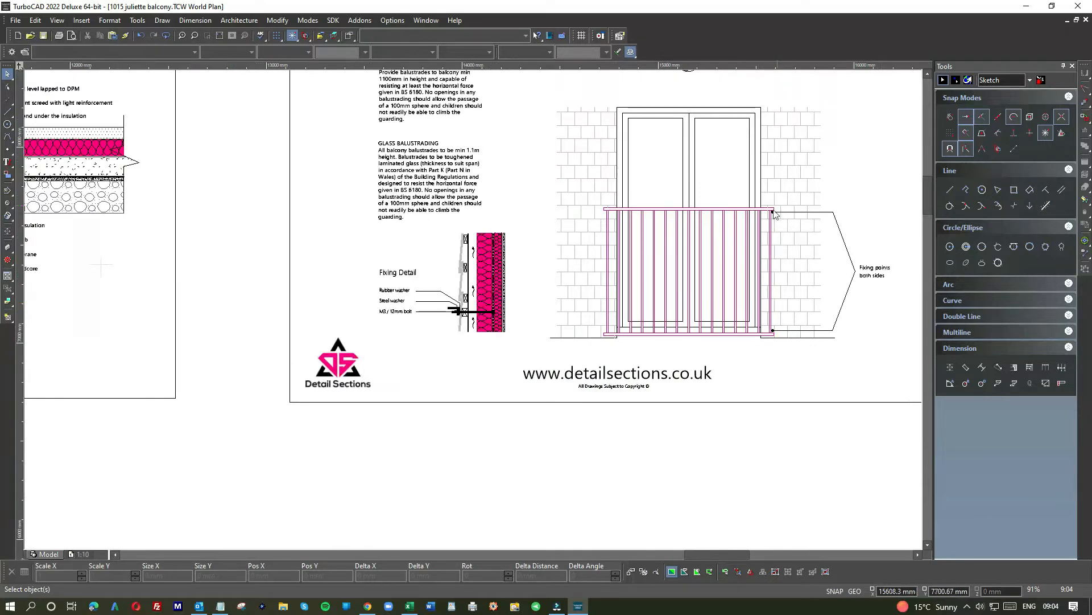
mouse_move(775, 218)
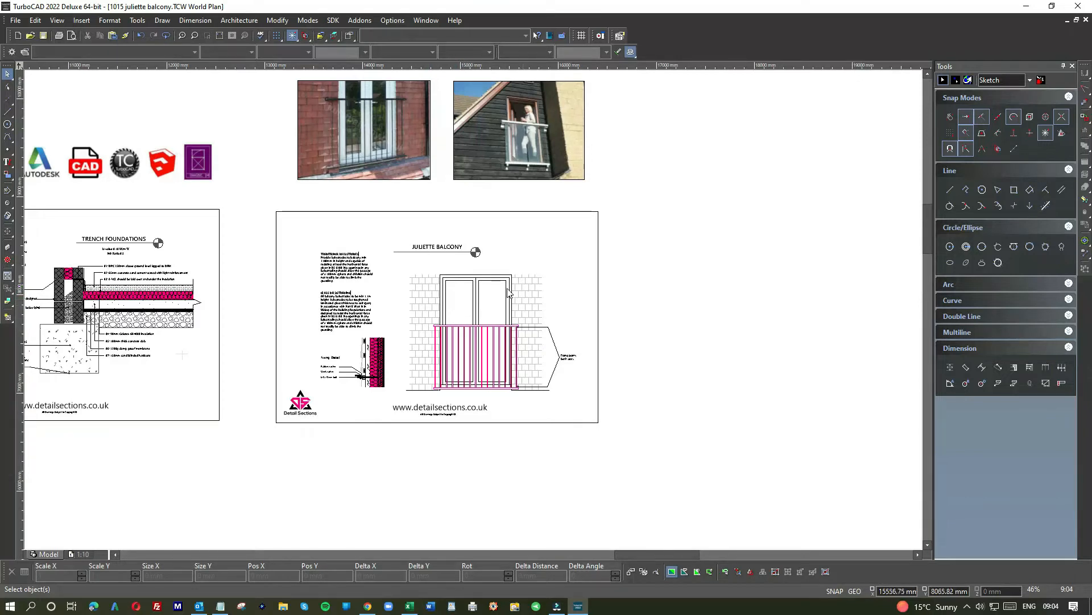
mouse_move(460, 284)
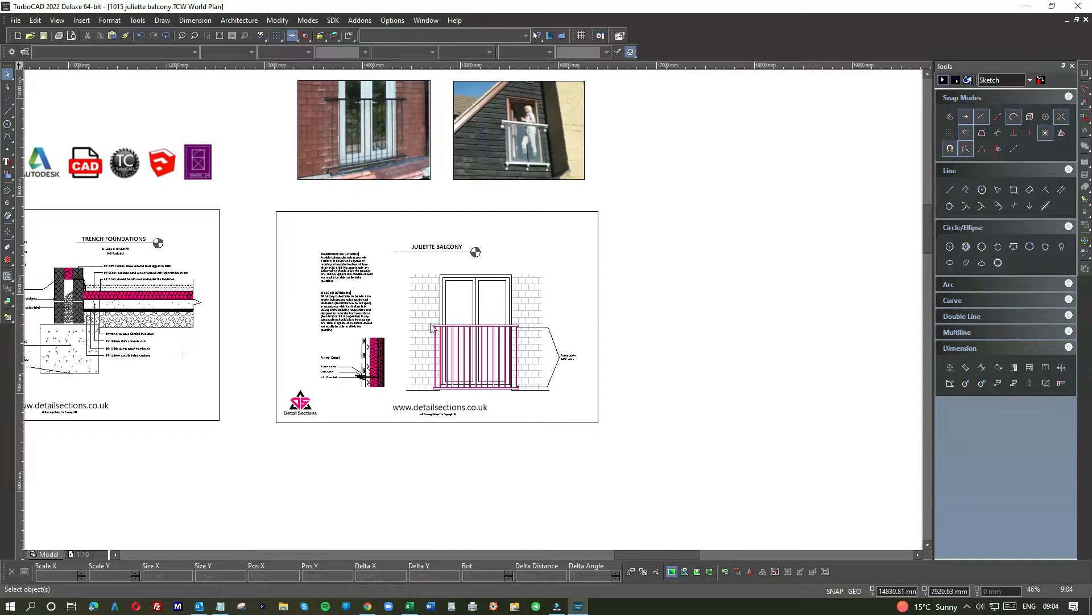
mouse_move(479, 303)
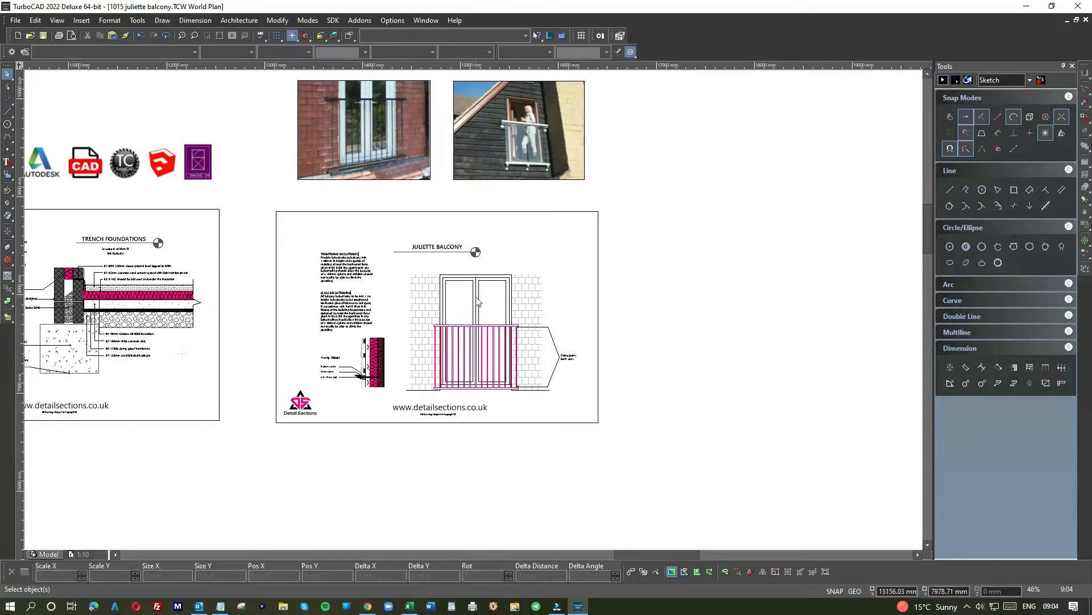
mouse_move(491, 298)
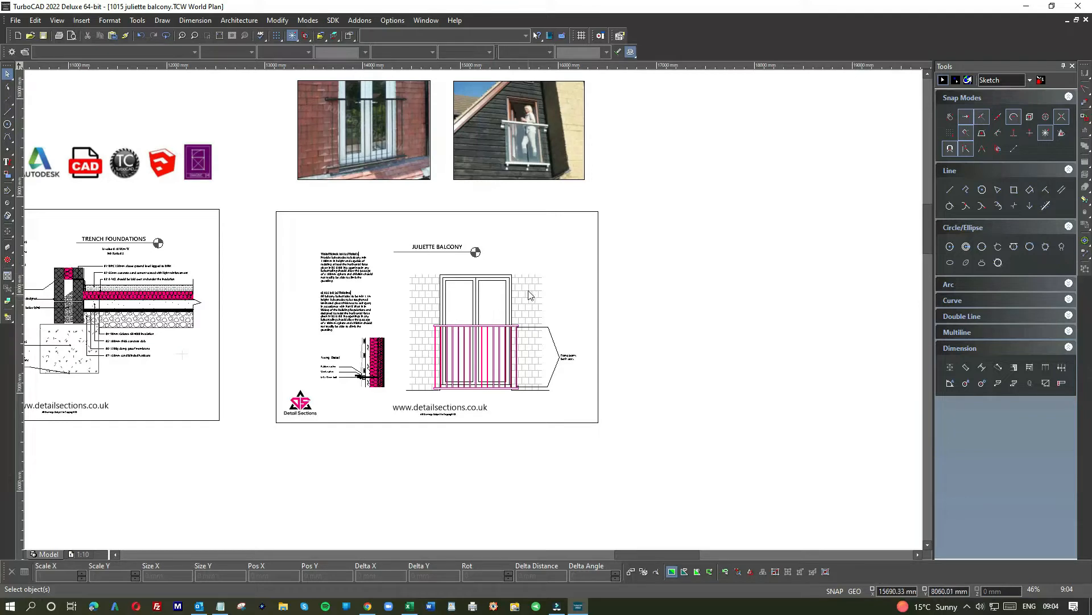
mouse_move(519, 348)
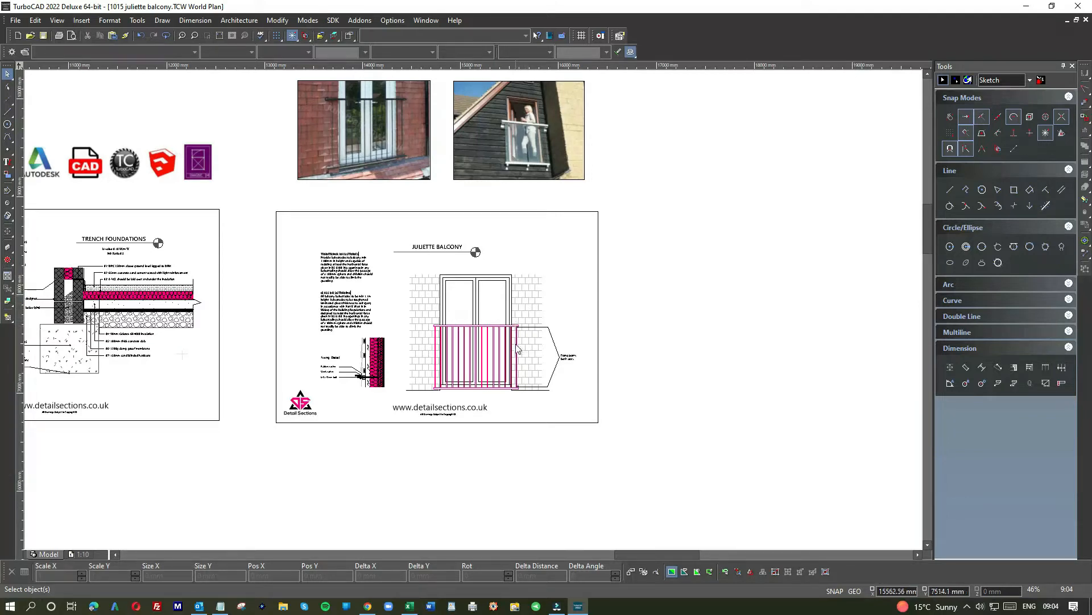
mouse_move(518, 373)
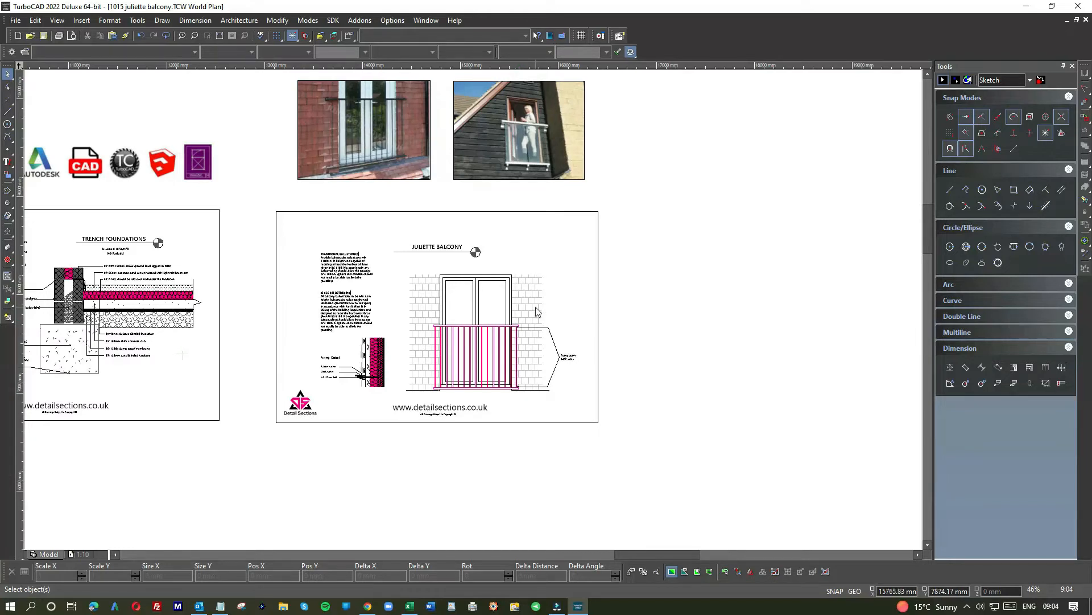
mouse_move(450, 270)
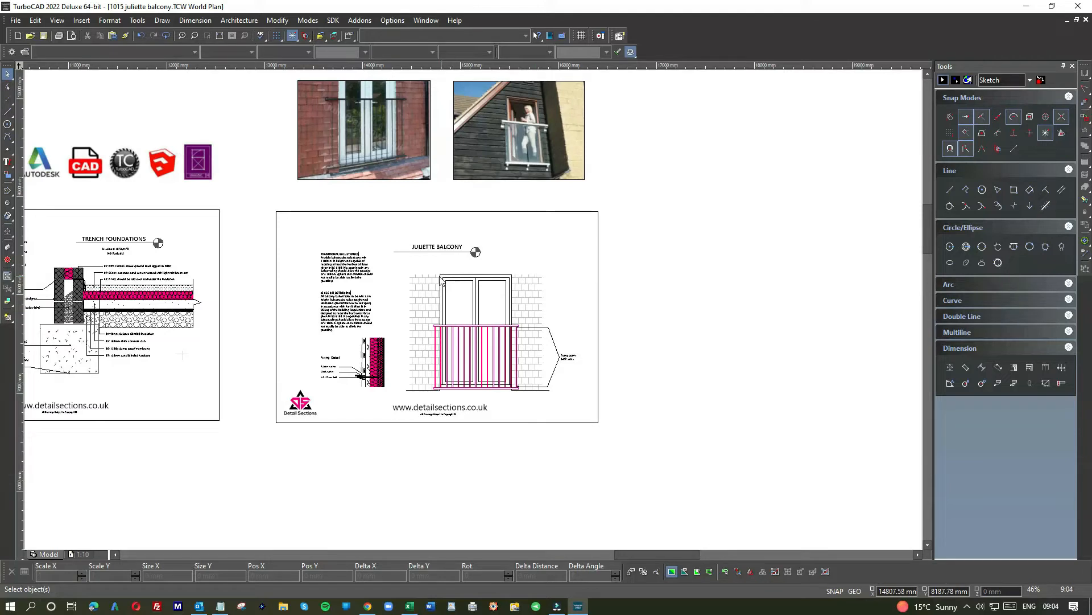
mouse_move(403, 274)
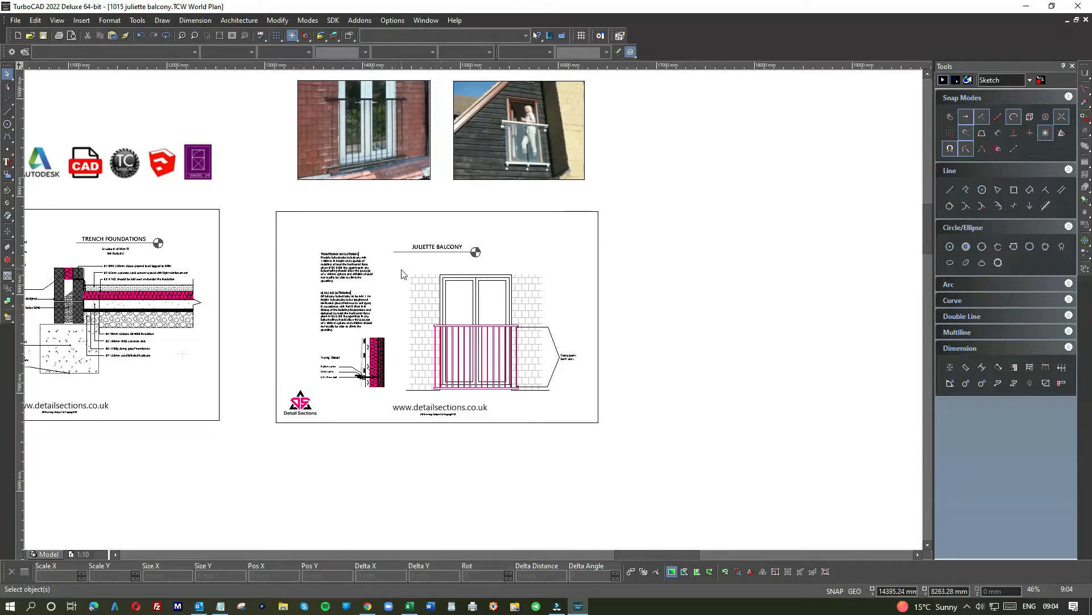
mouse_move(401, 270)
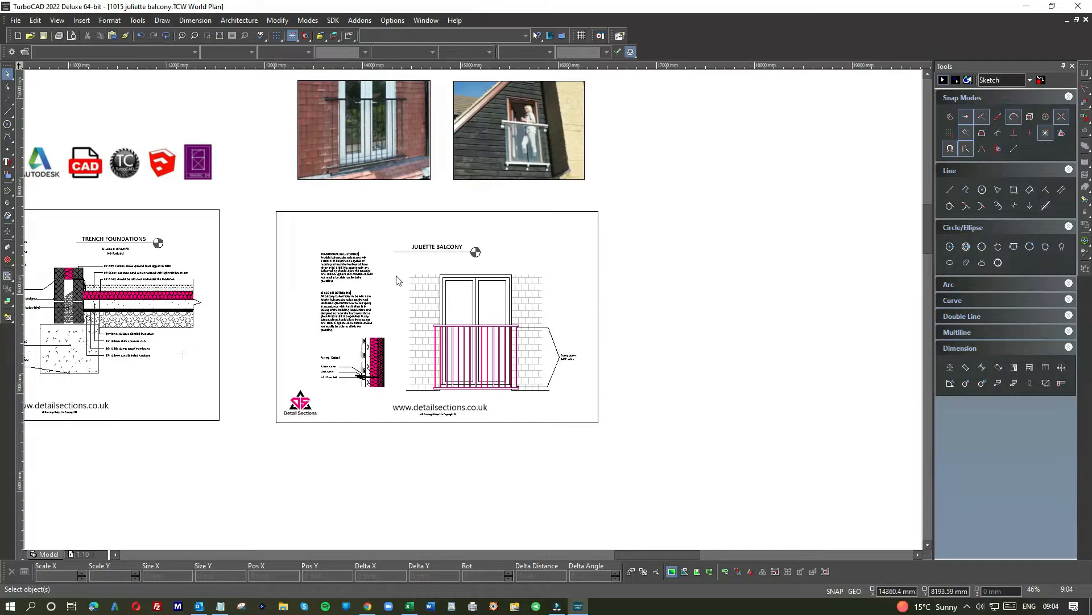
mouse_move(446, 272)
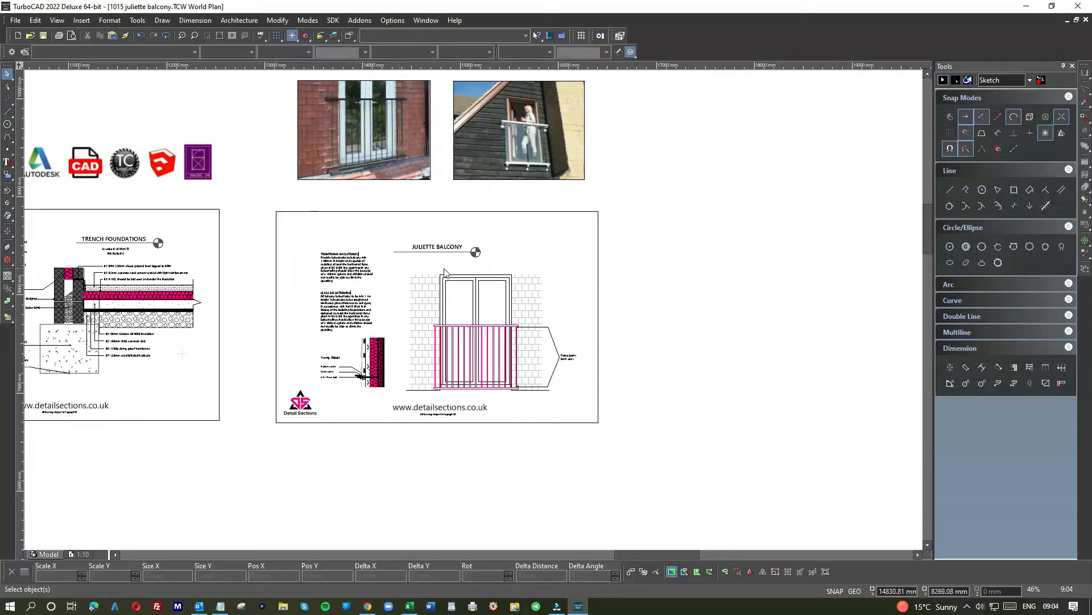
mouse_move(253, 155)
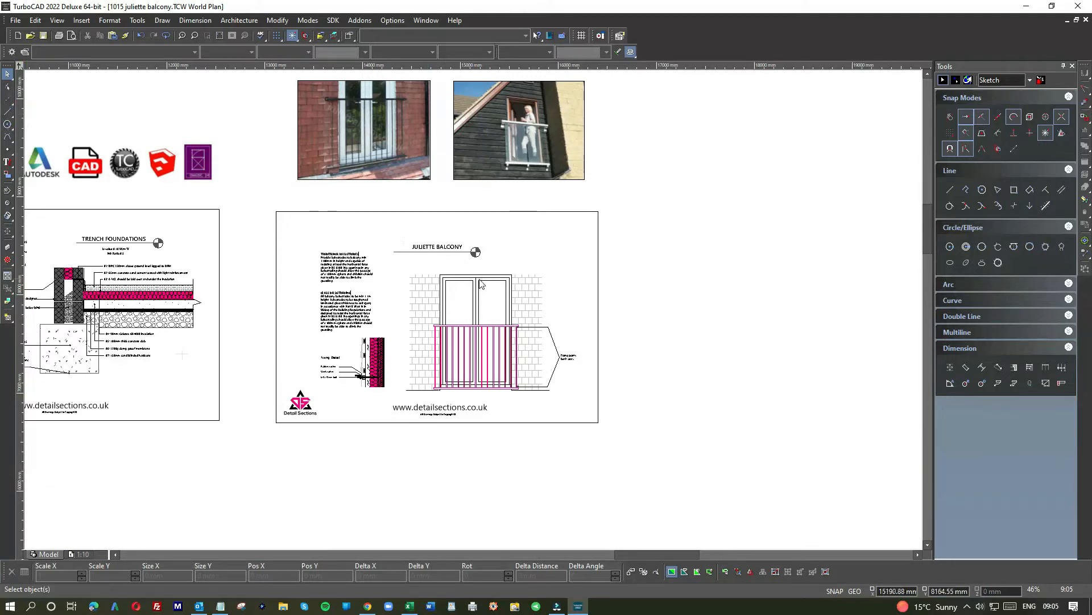
mouse_move(494, 315)
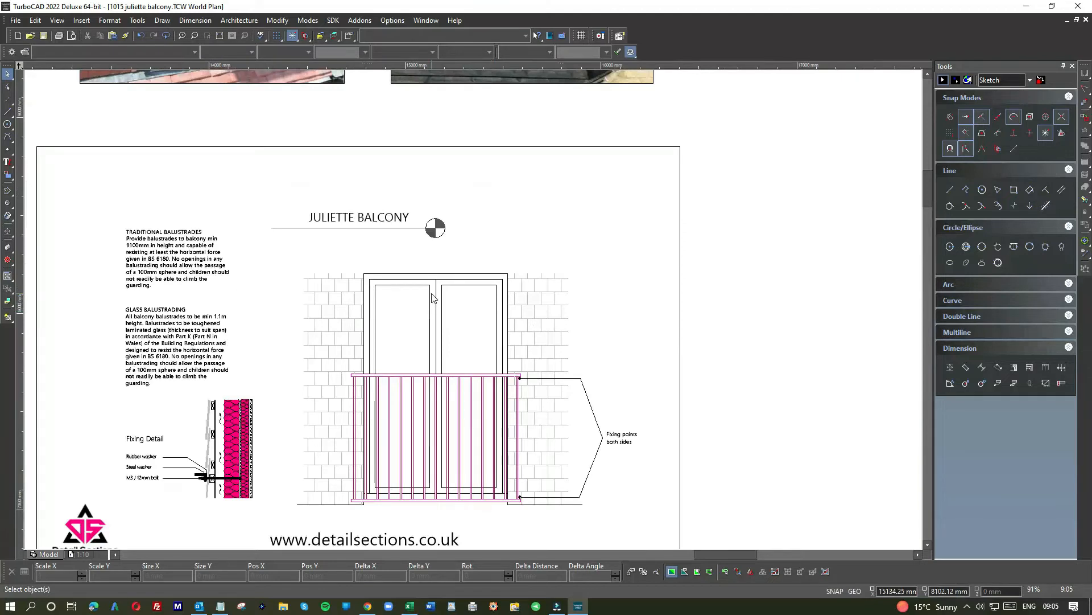
mouse_move(526, 282)
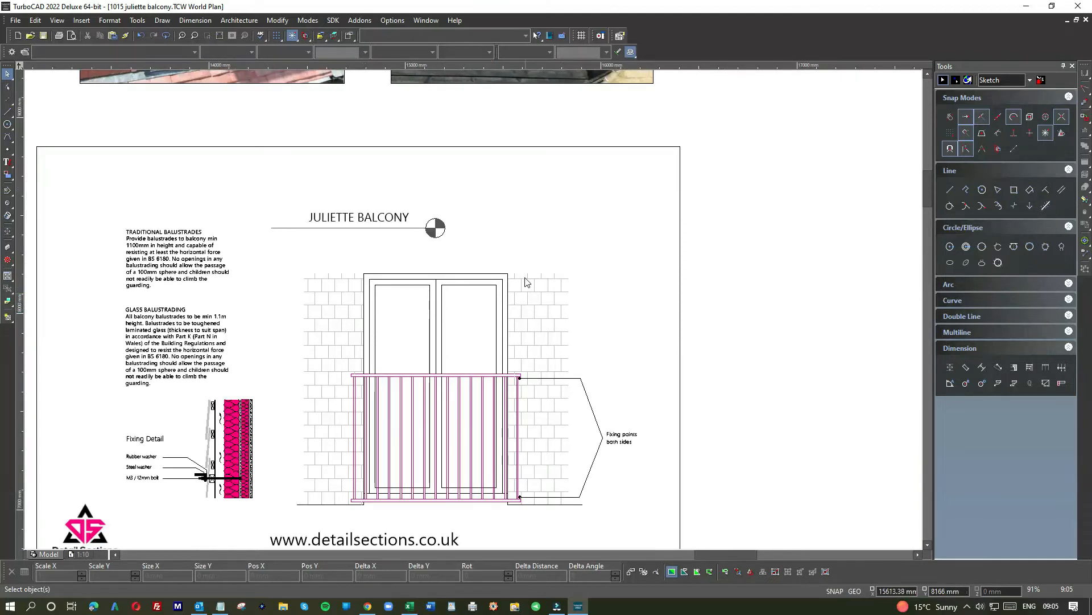
mouse_move(573, 280)
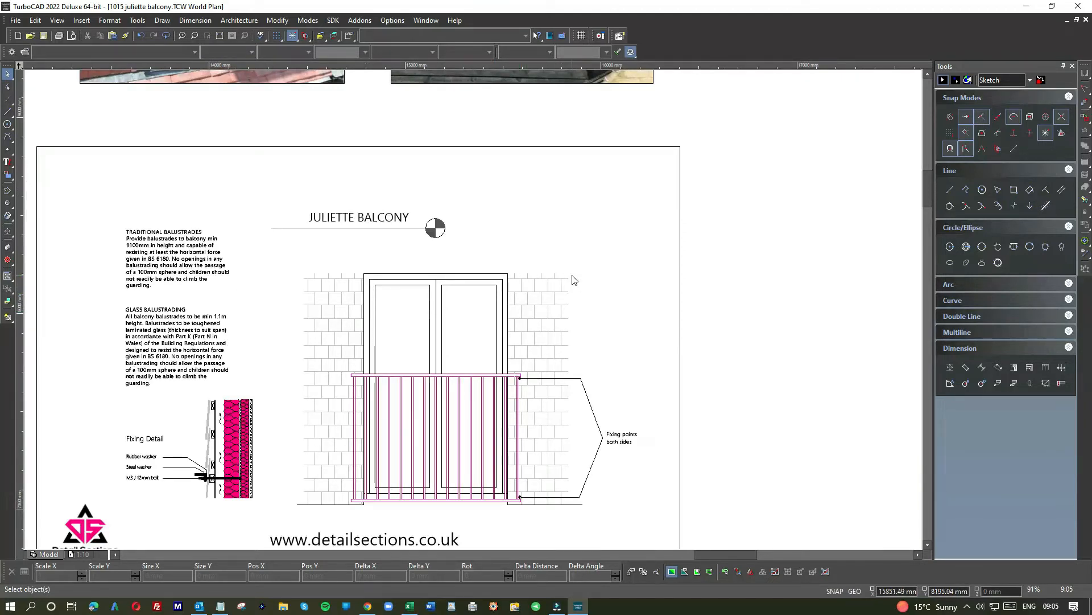
mouse_move(532, 328)
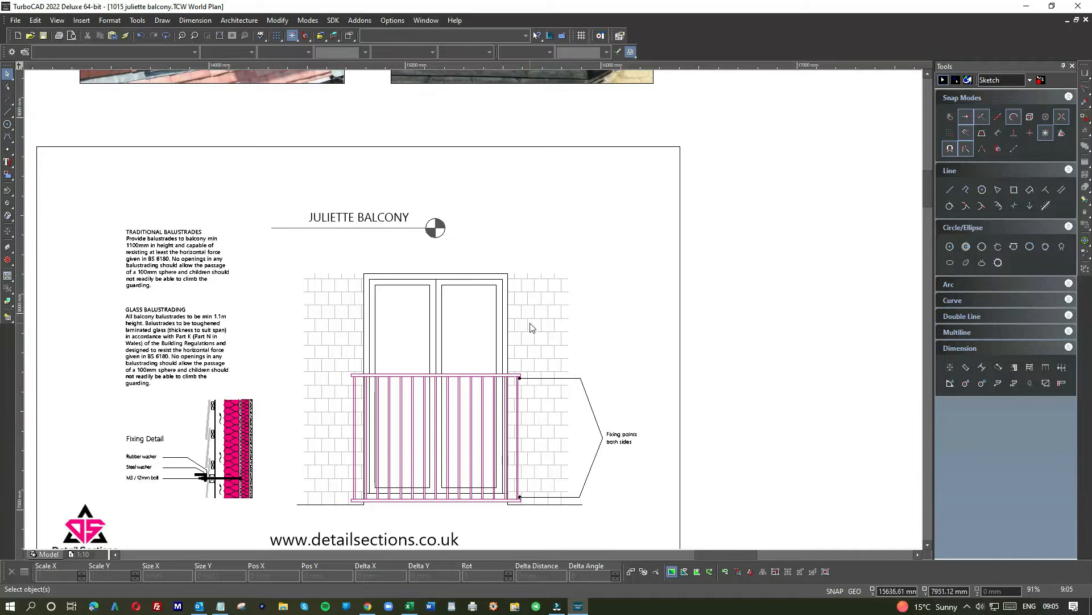
mouse_move(536, 333)
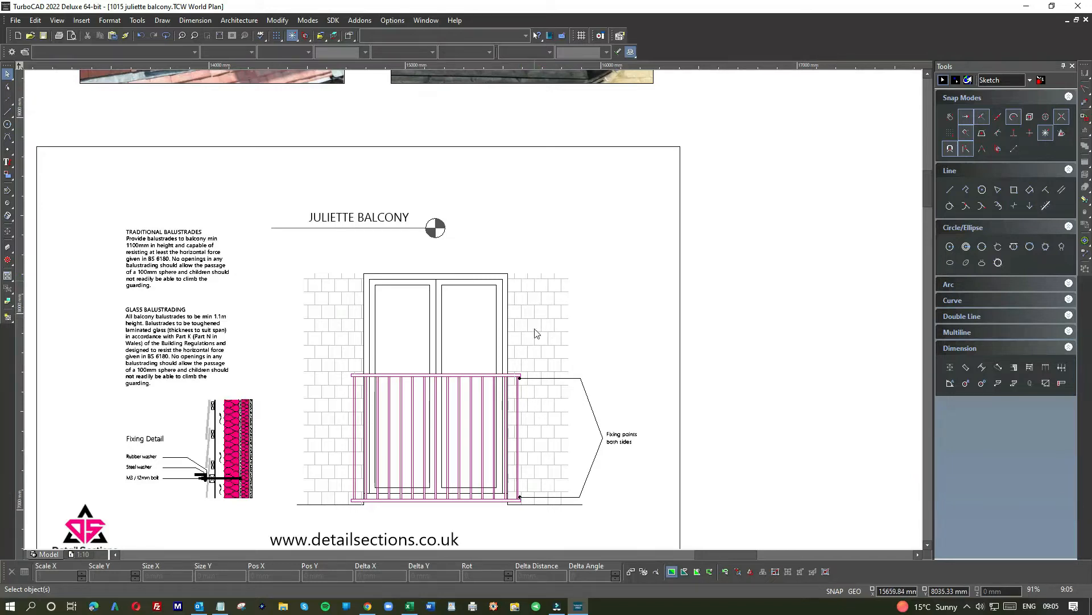
scroll("down", 3)
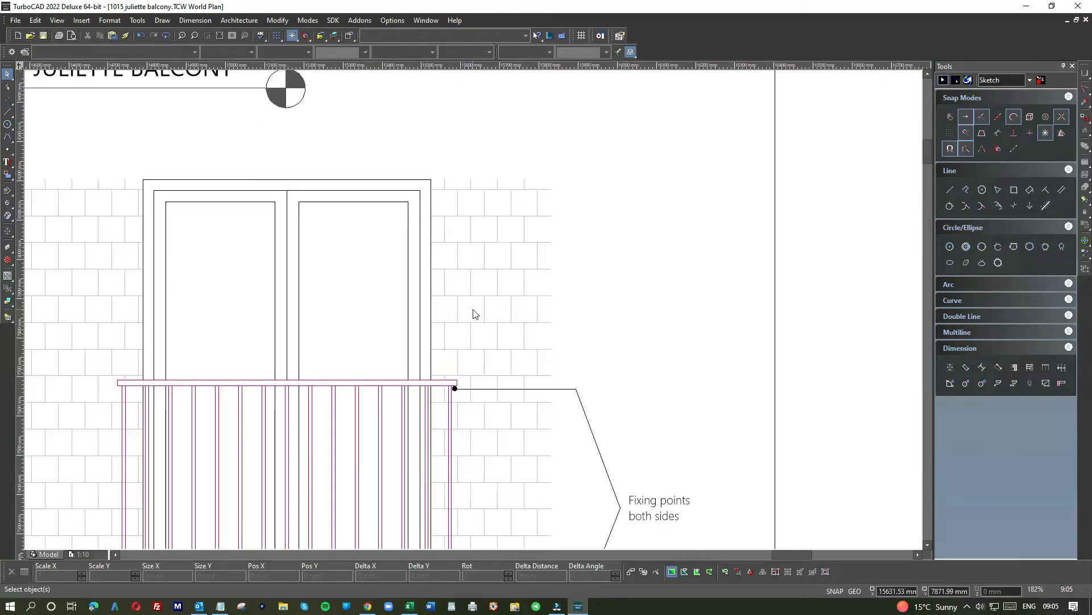
scroll("down", 3)
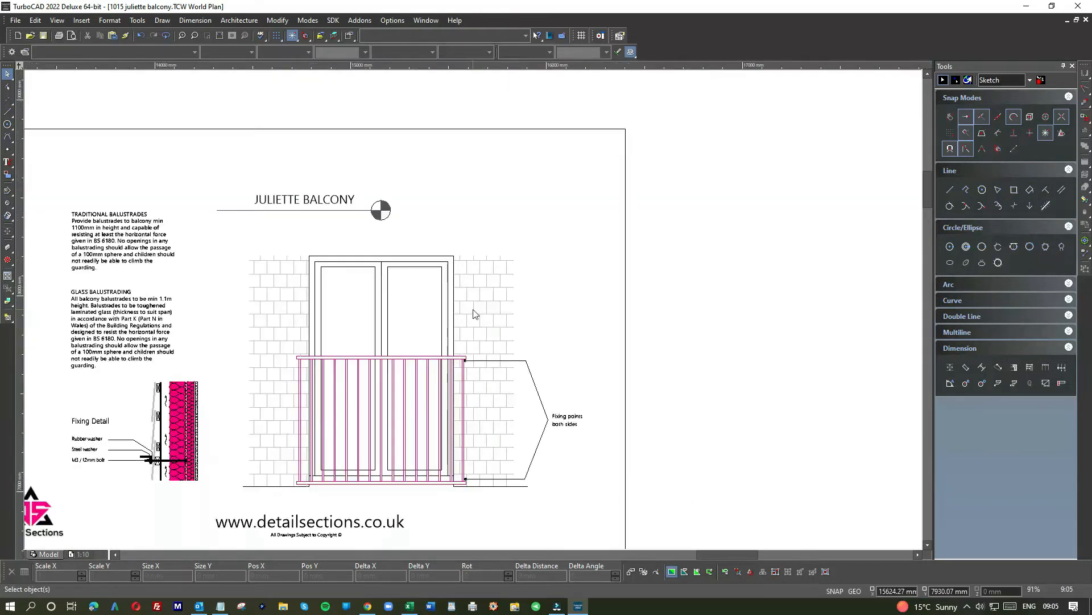
mouse_move(465, 311)
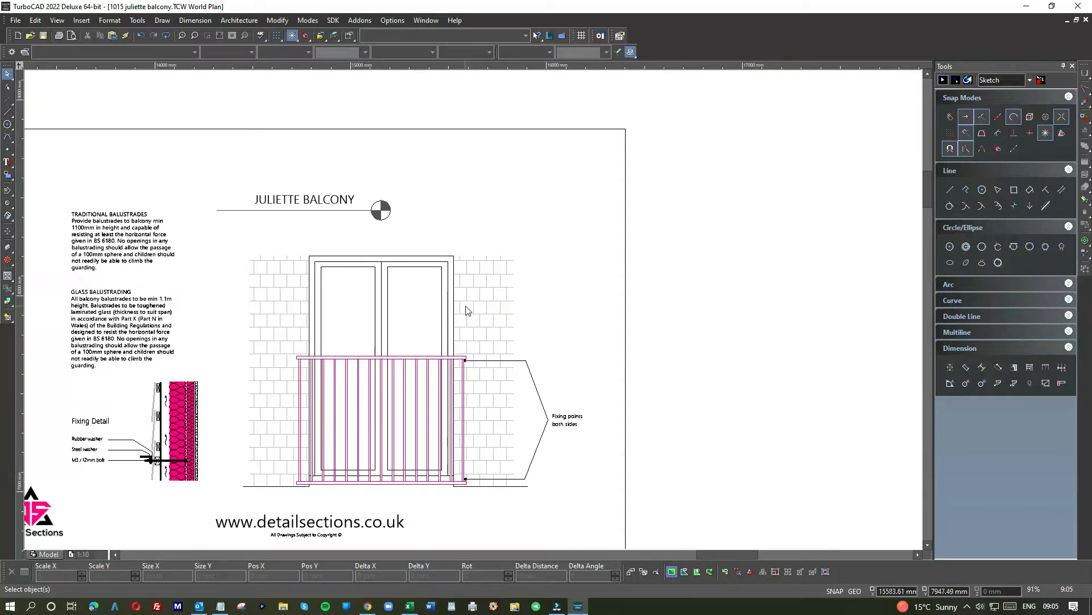
mouse_move(303, 303)
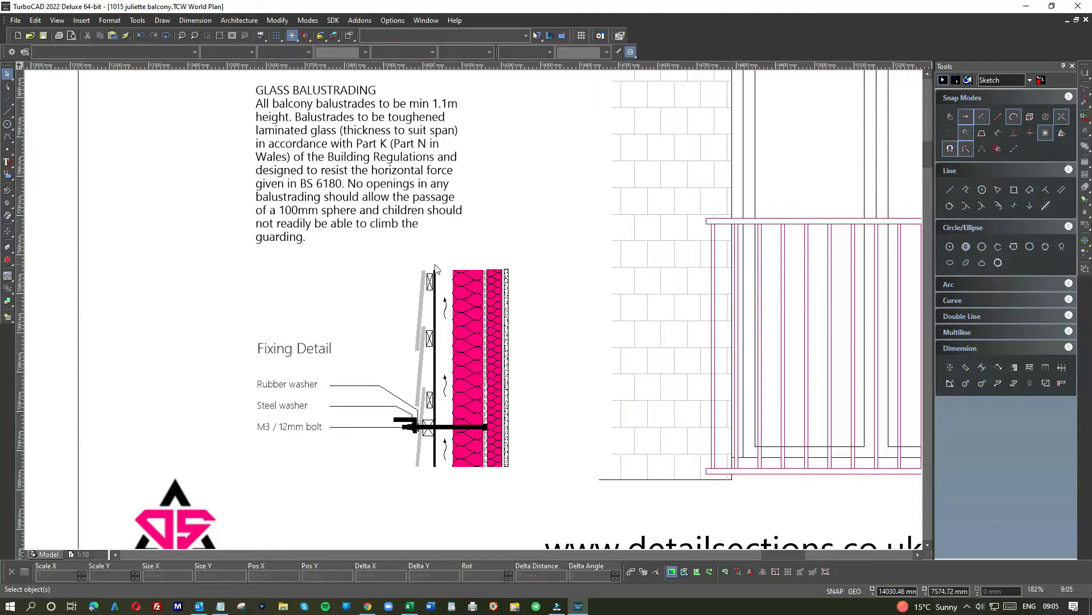
mouse_move(524, 475)
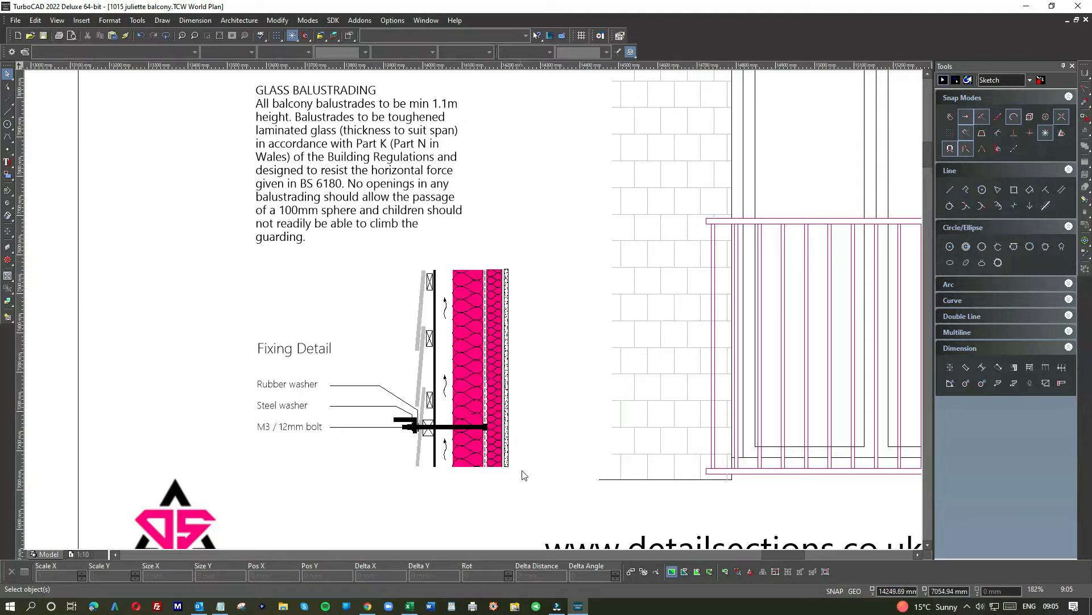
mouse_move(508, 405)
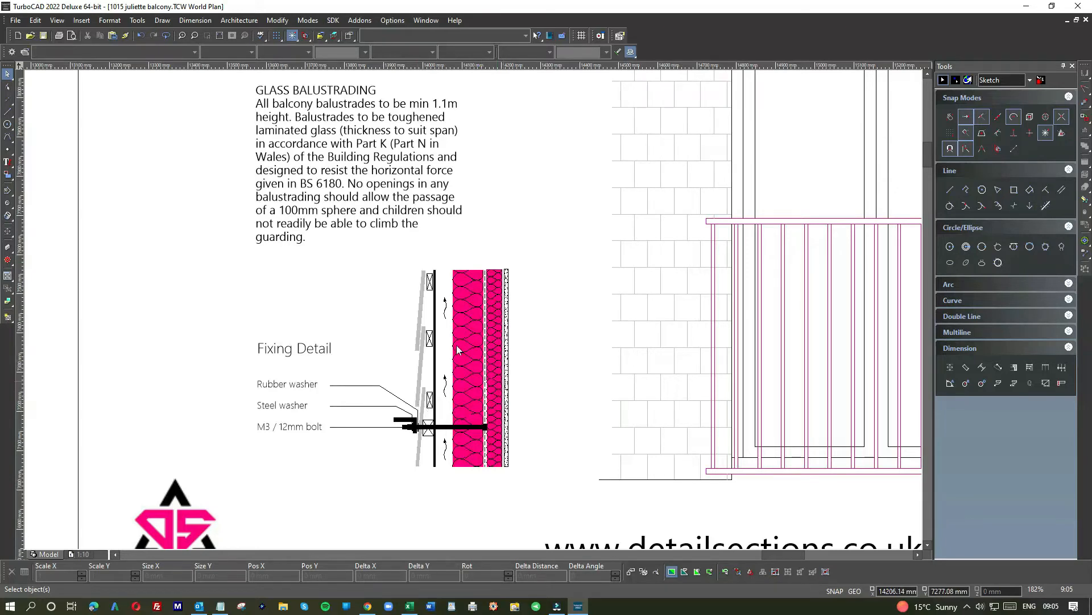
mouse_move(422, 328)
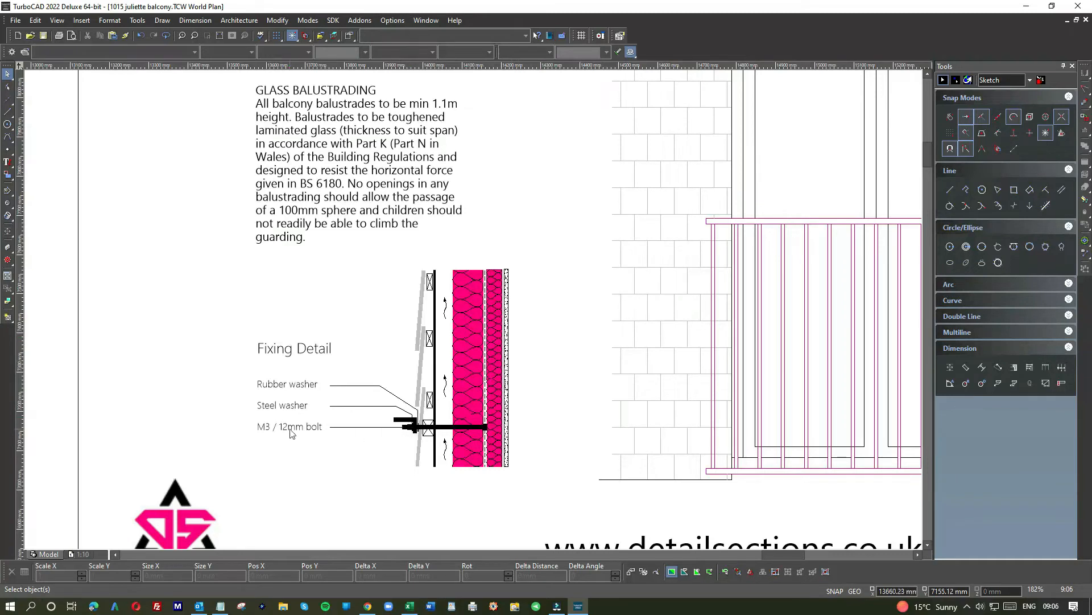
mouse_move(415, 430)
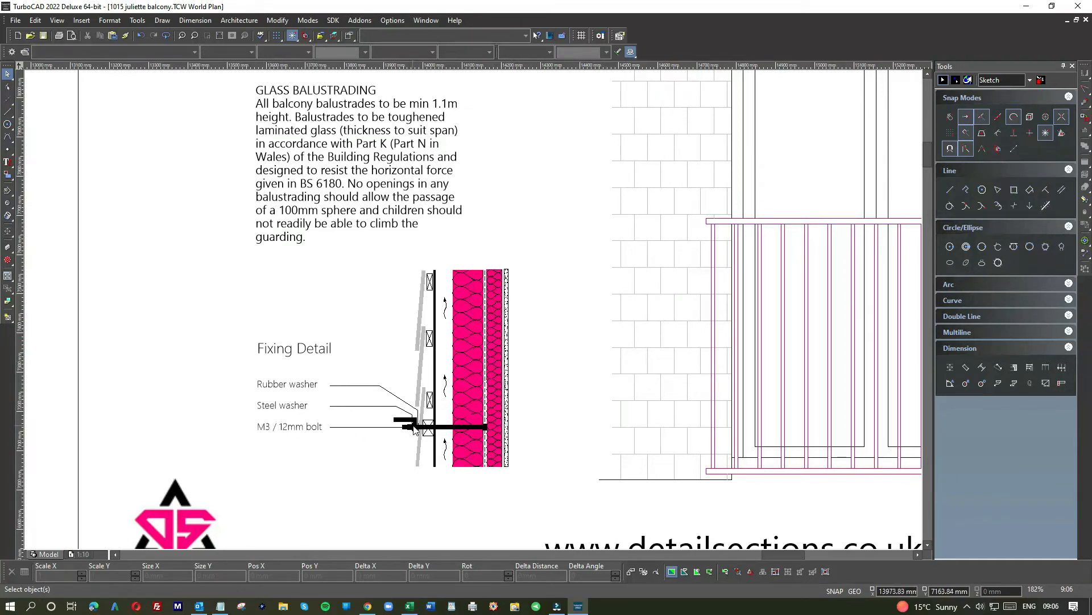
mouse_move(707, 467)
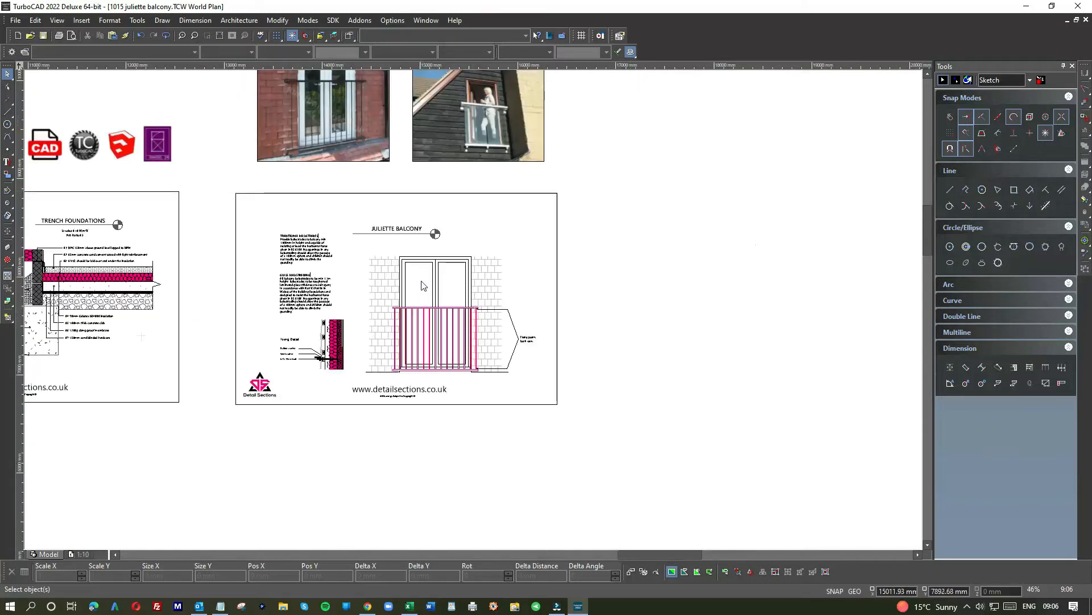
mouse_move(382, 240)
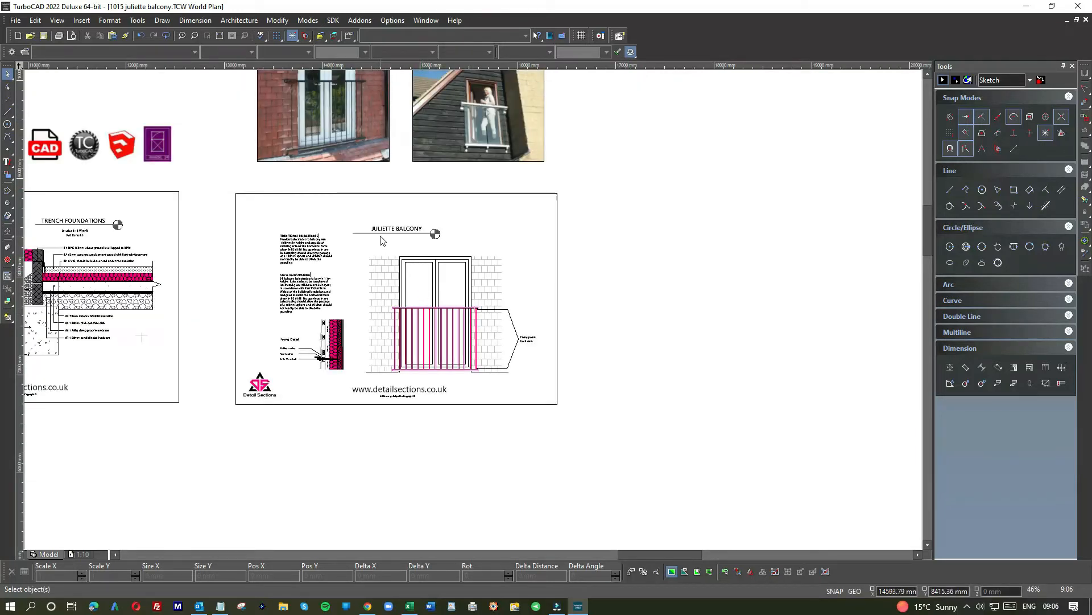
mouse_move(361, 239)
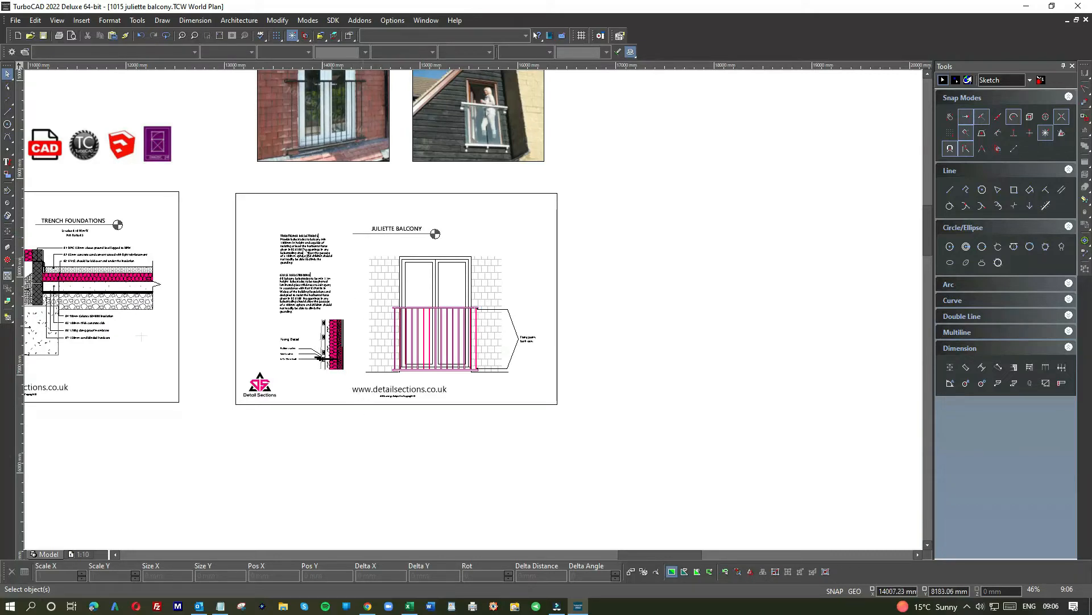
mouse_move(321, 235)
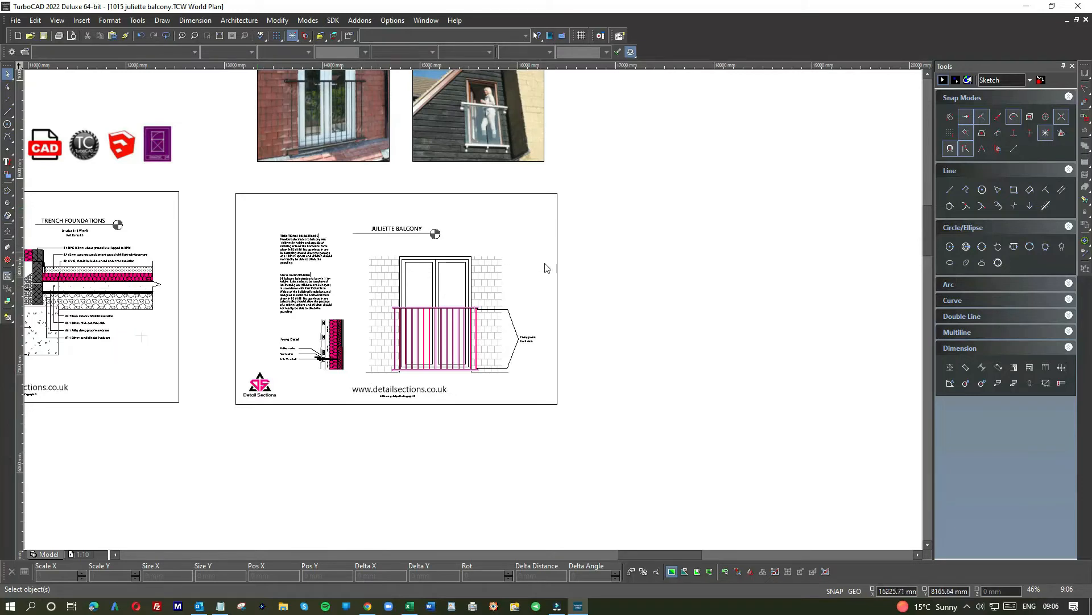
mouse_move(502, 385)
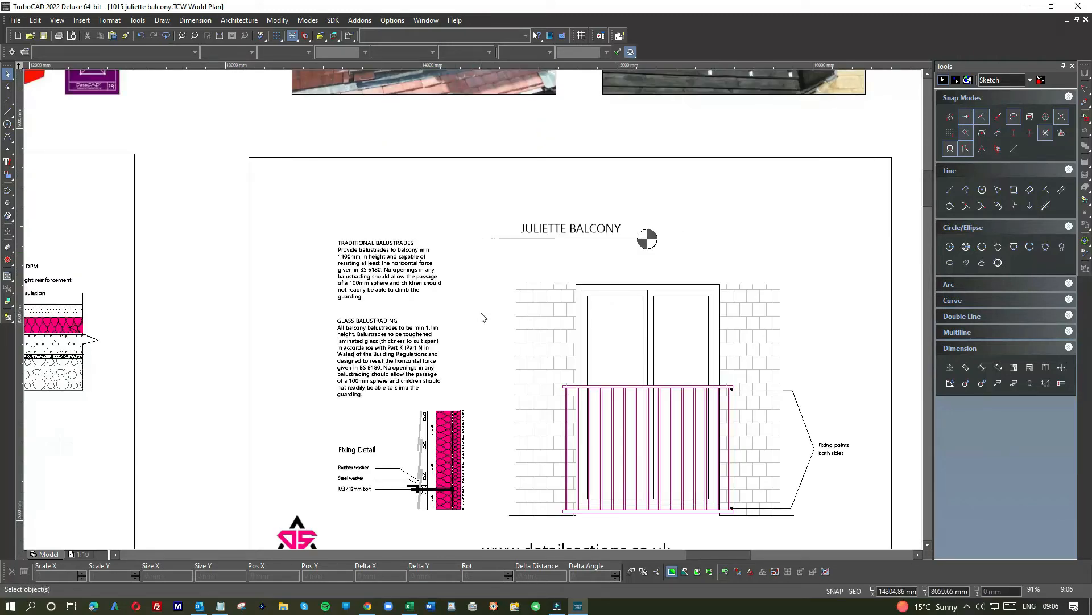
mouse_move(483, 319)
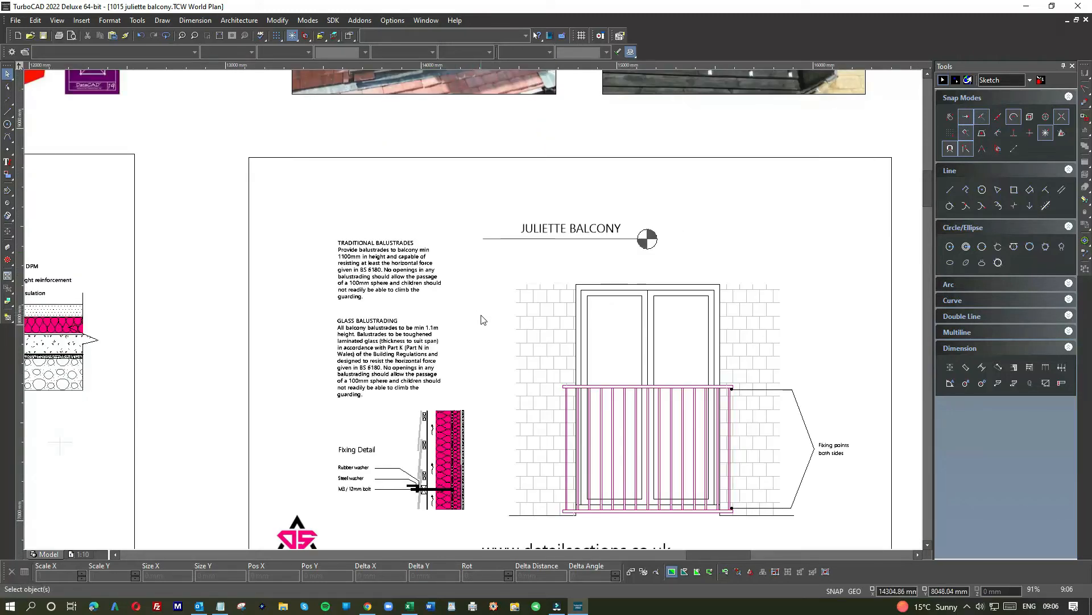
mouse_move(725, 287)
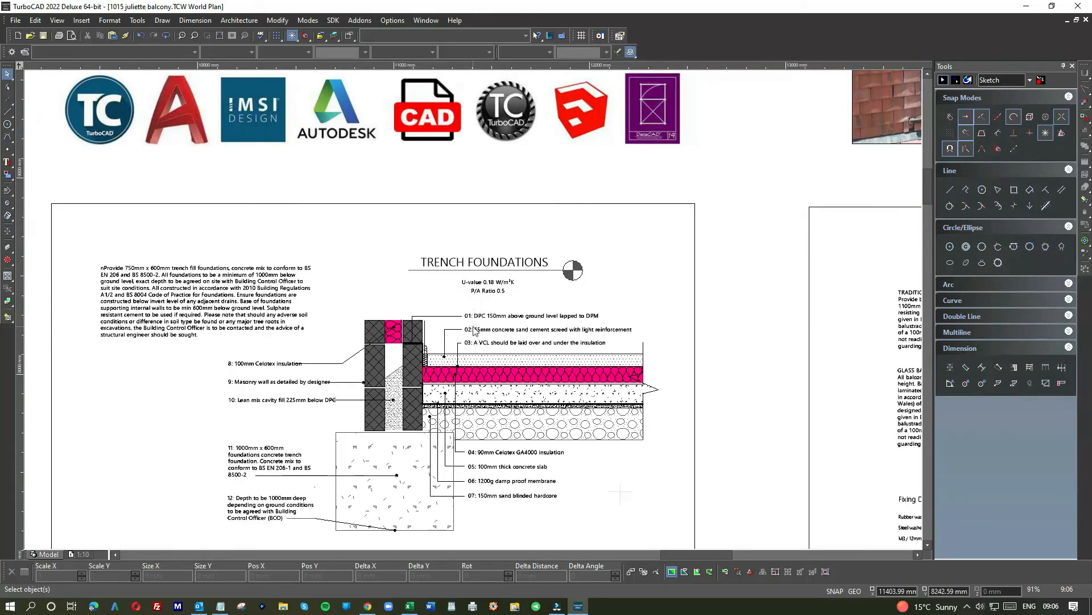
scroll("down", 3)
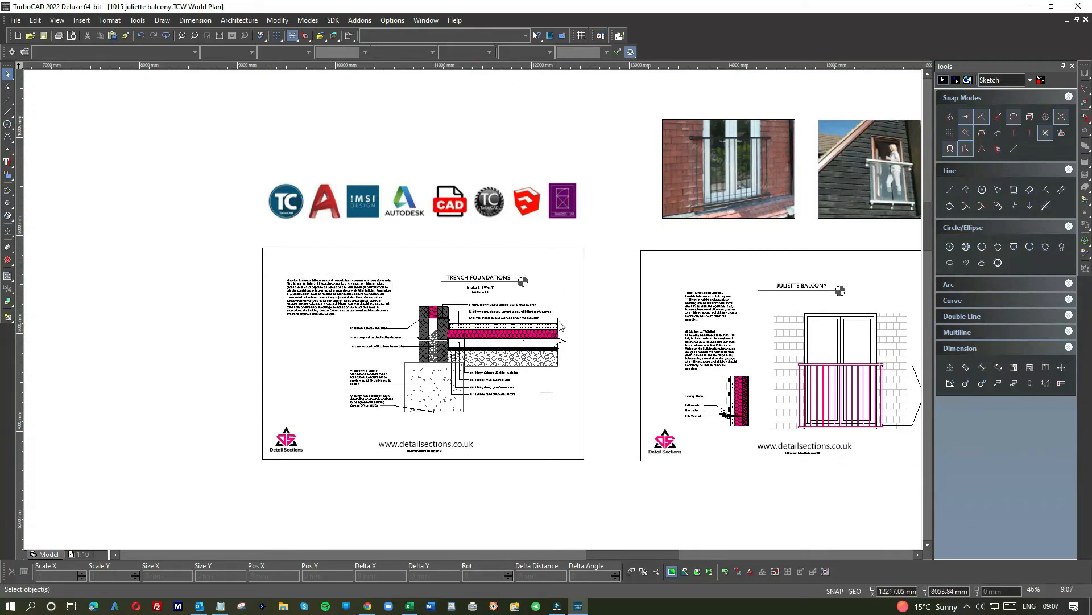
mouse_move(442, 345)
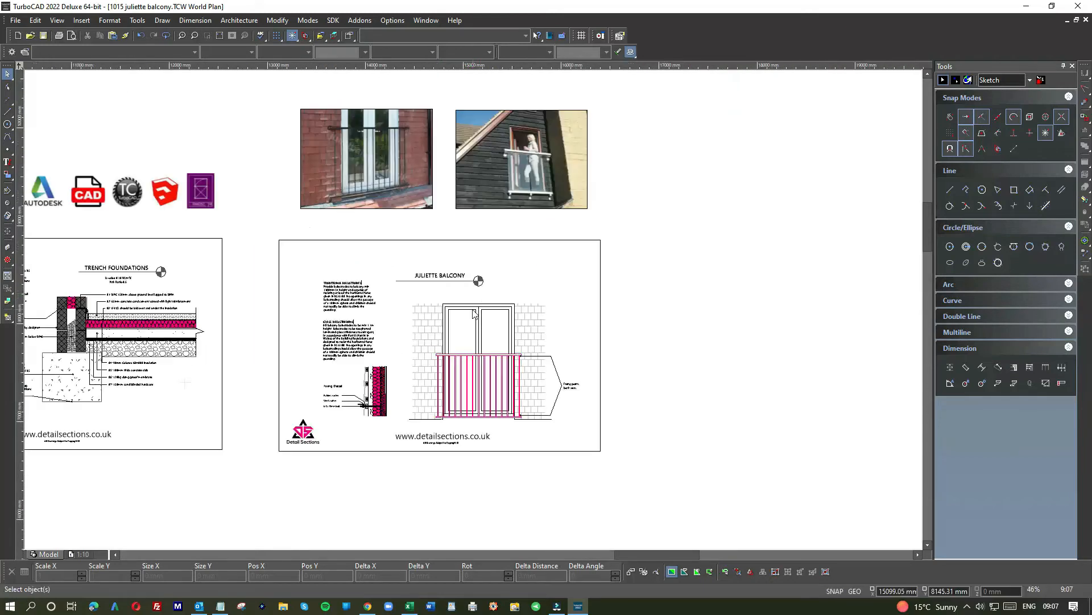
mouse_move(380, 162)
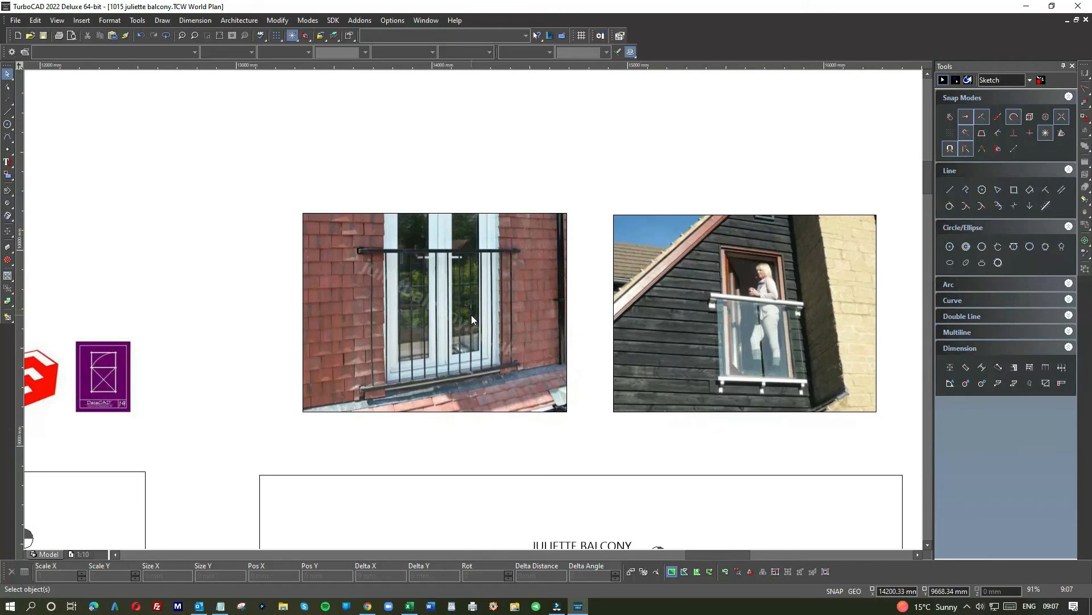
mouse_move(387, 279)
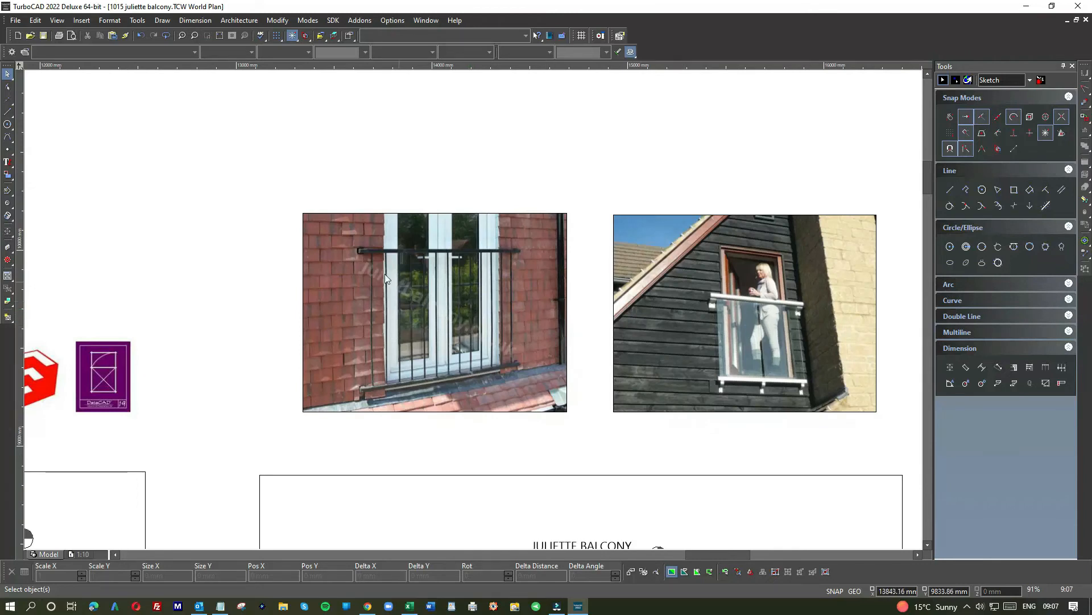
mouse_move(518, 260)
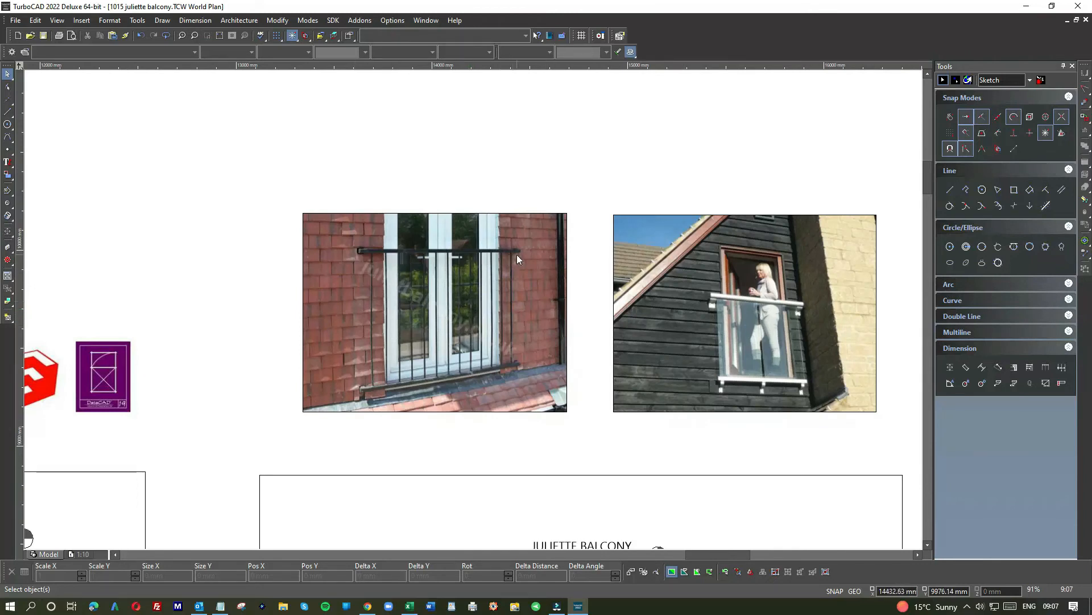
mouse_move(537, 277)
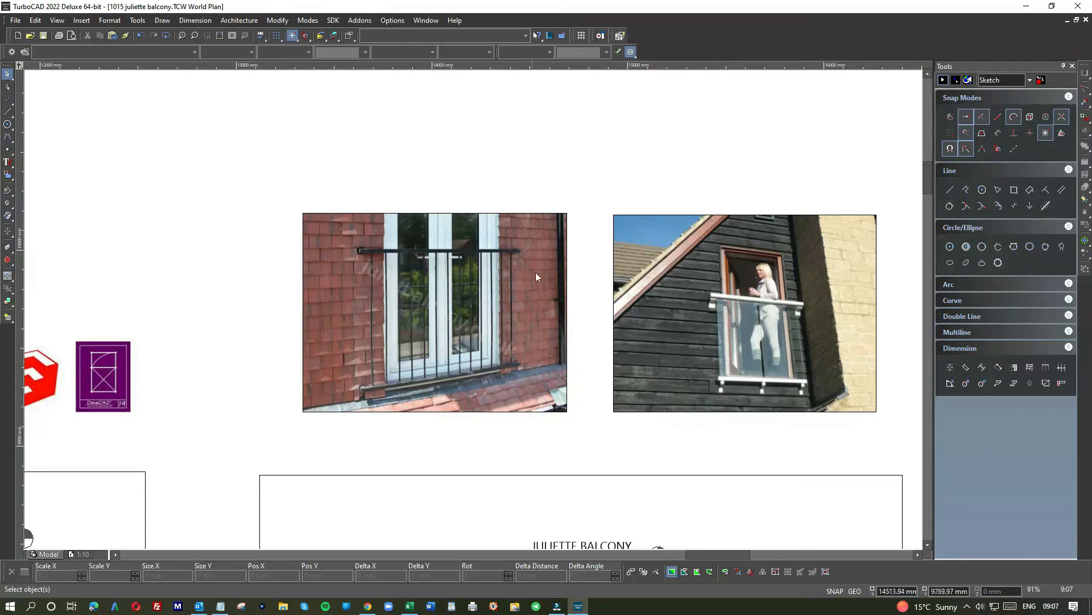
mouse_move(349, 396)
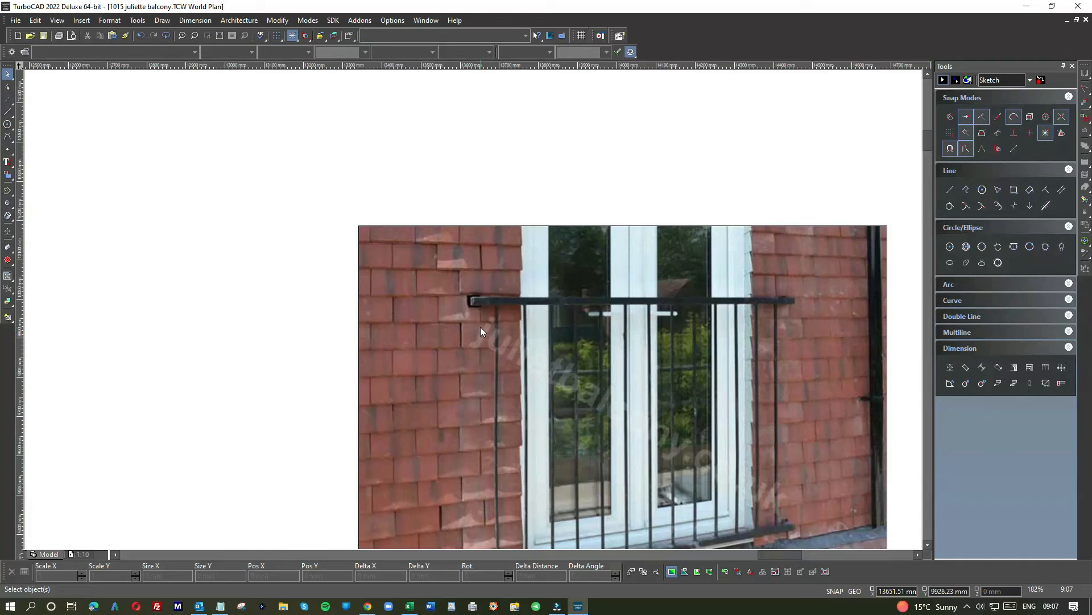
scroll("down", 3)
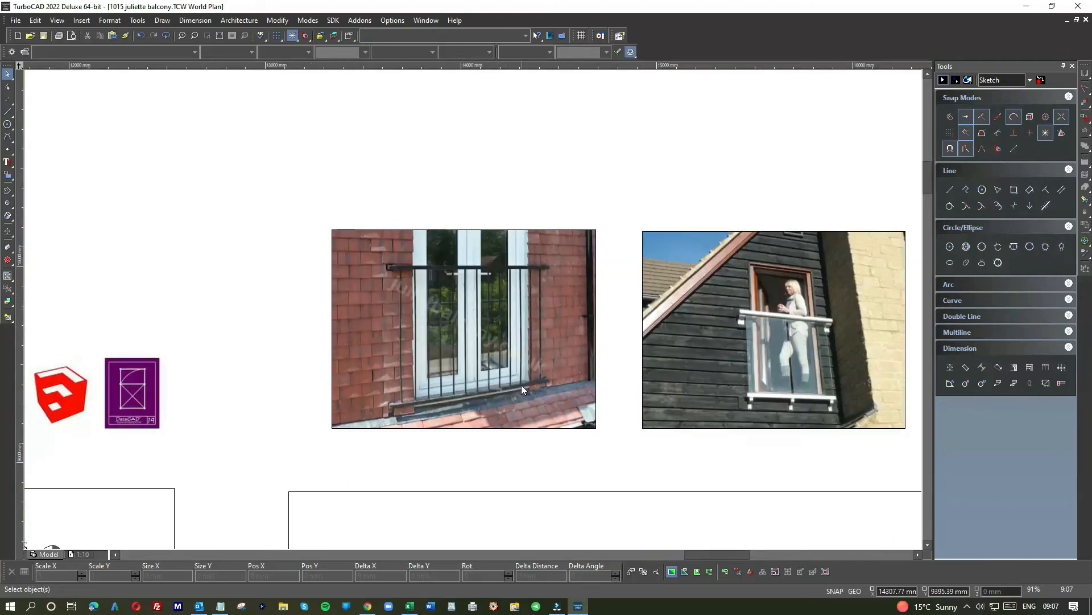
mouse_move(451, 265)
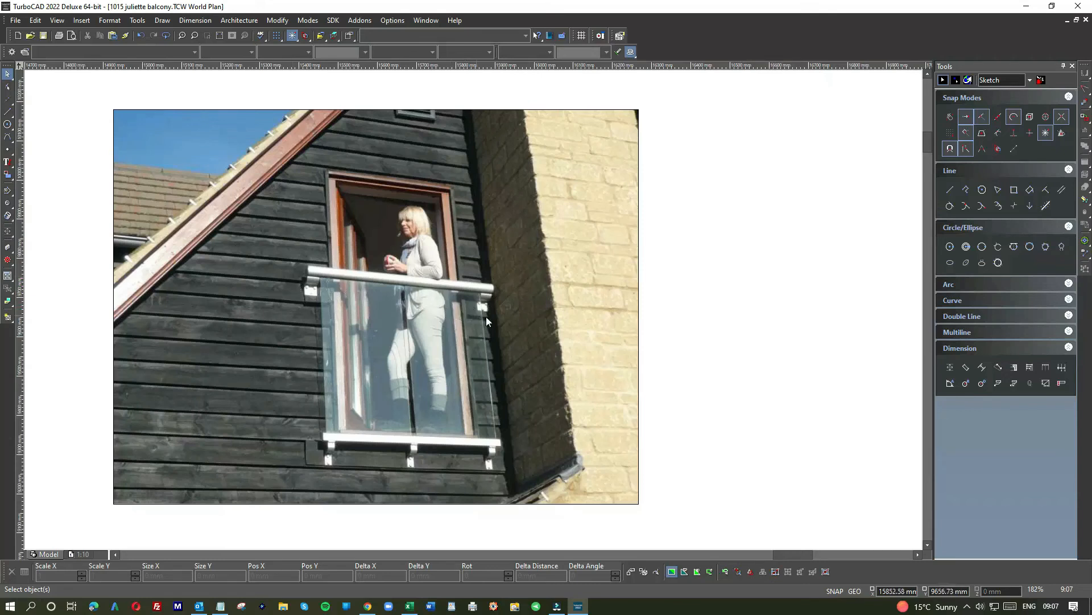
mouse_move(311, 431)
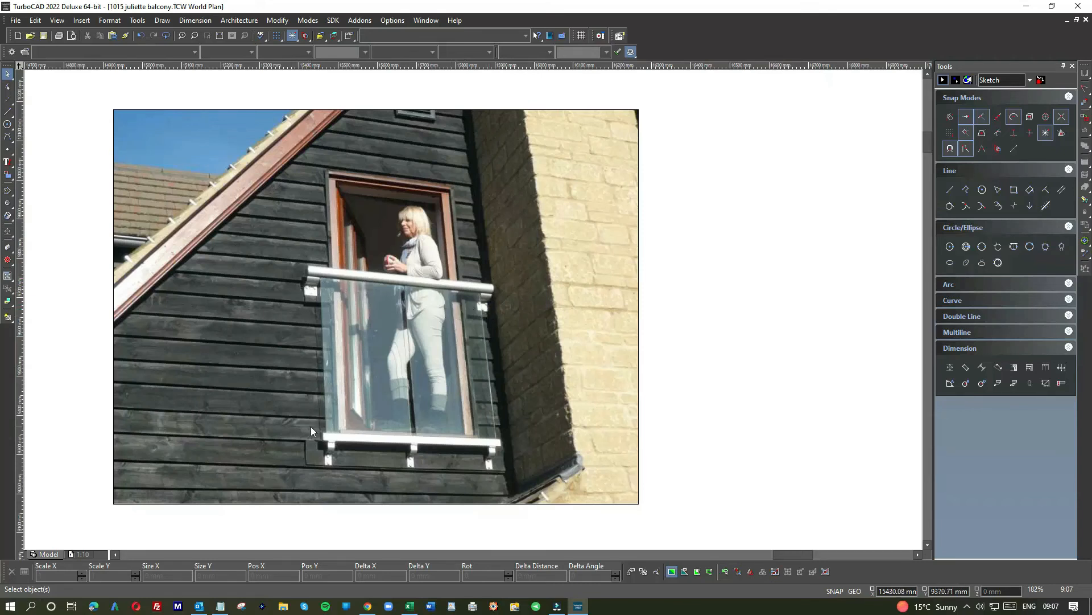
mouse_move(471, 464)
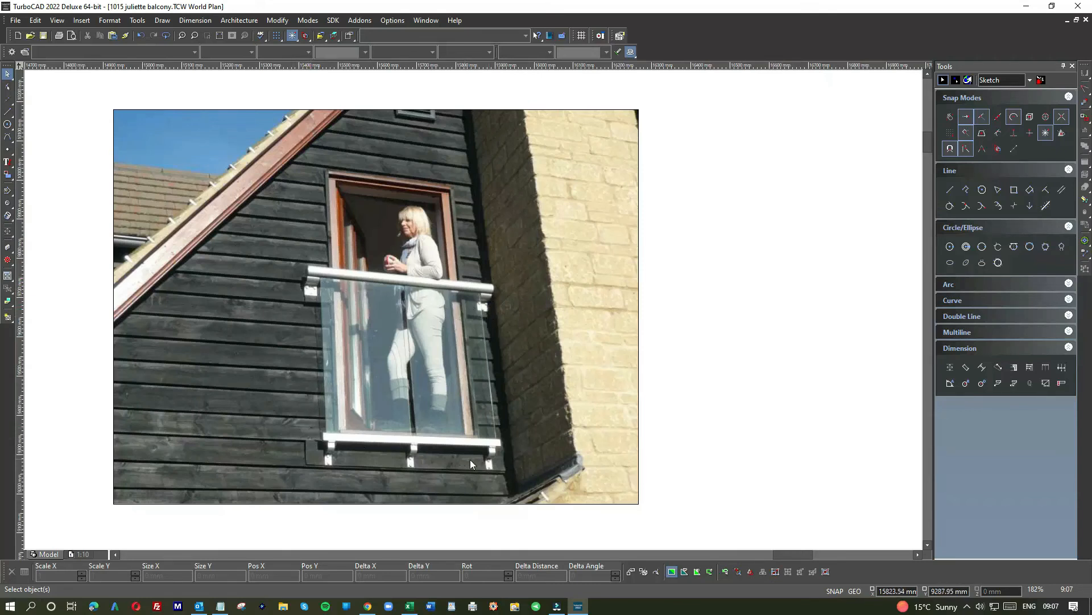
mouse_move(434, 466)
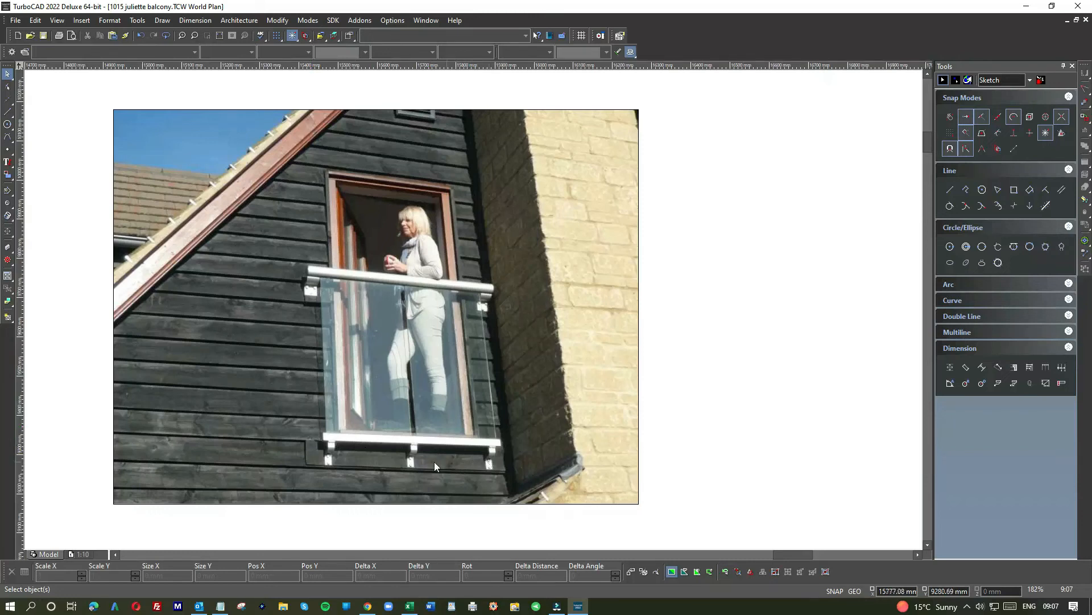
mouse_move(312, 272)
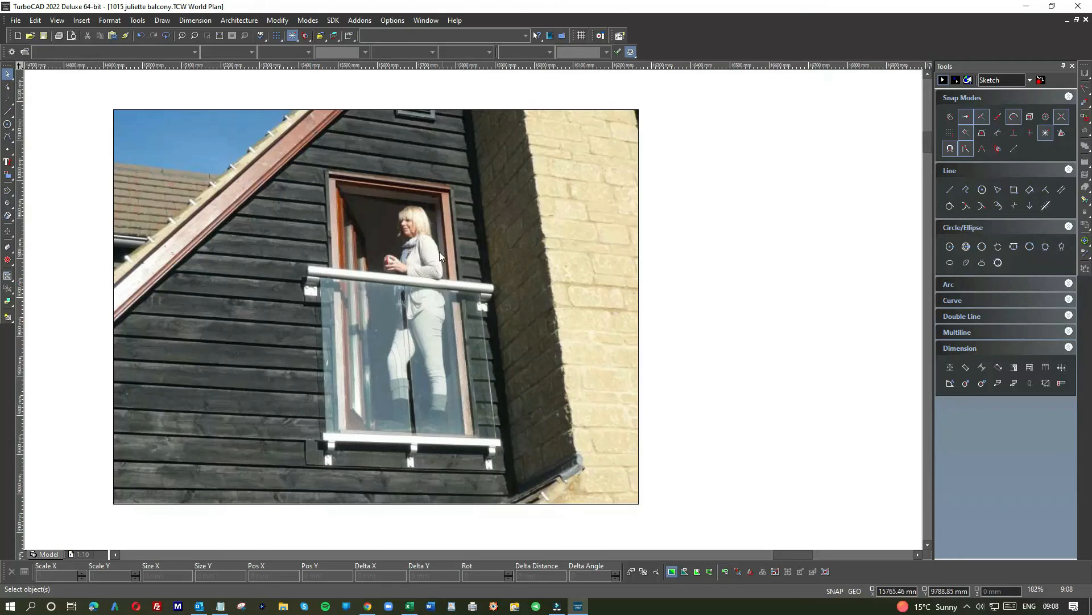
mouse_move(436, 288)
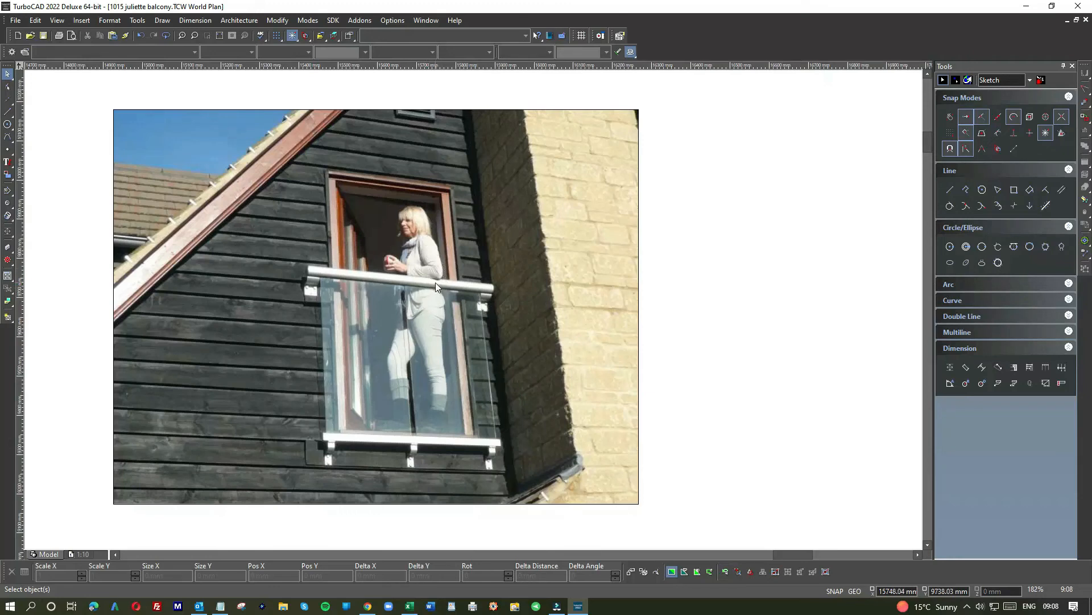
mouse_move(422, 288)
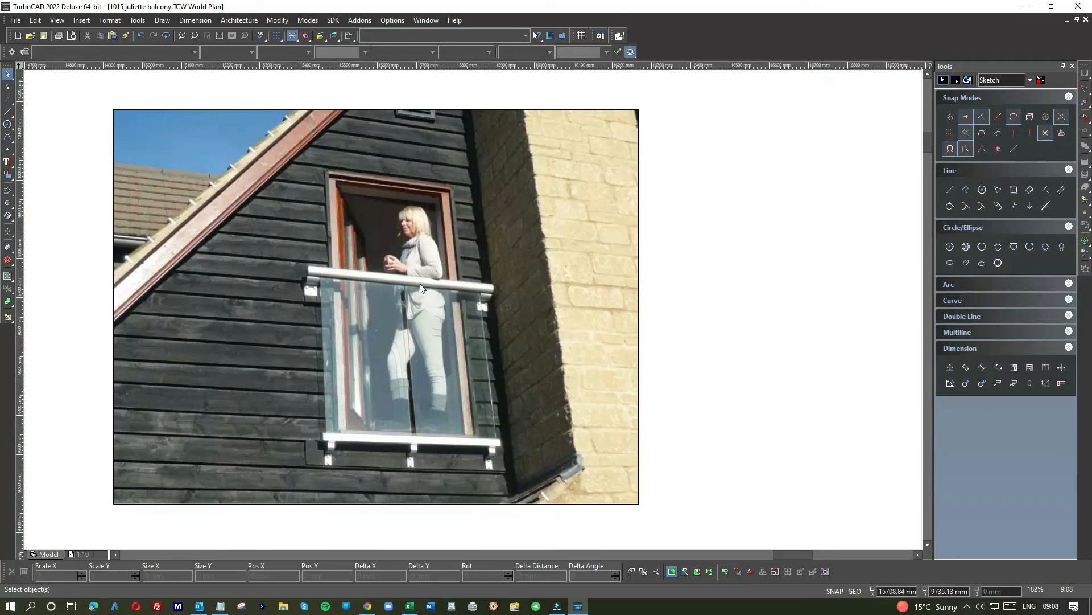
mouse_move(414, 283)
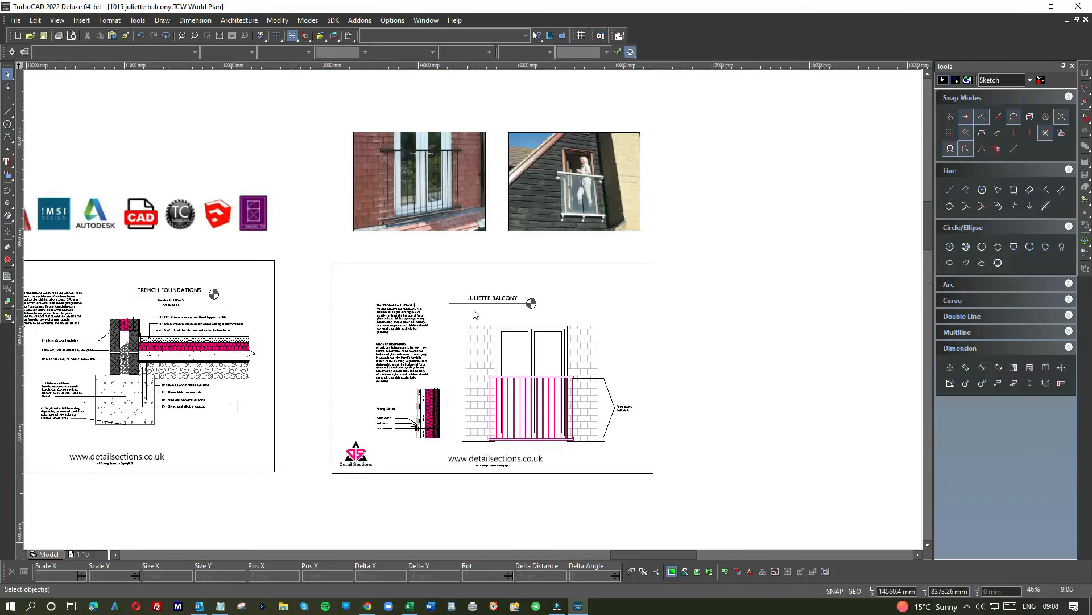
mouse_move(479, 328)
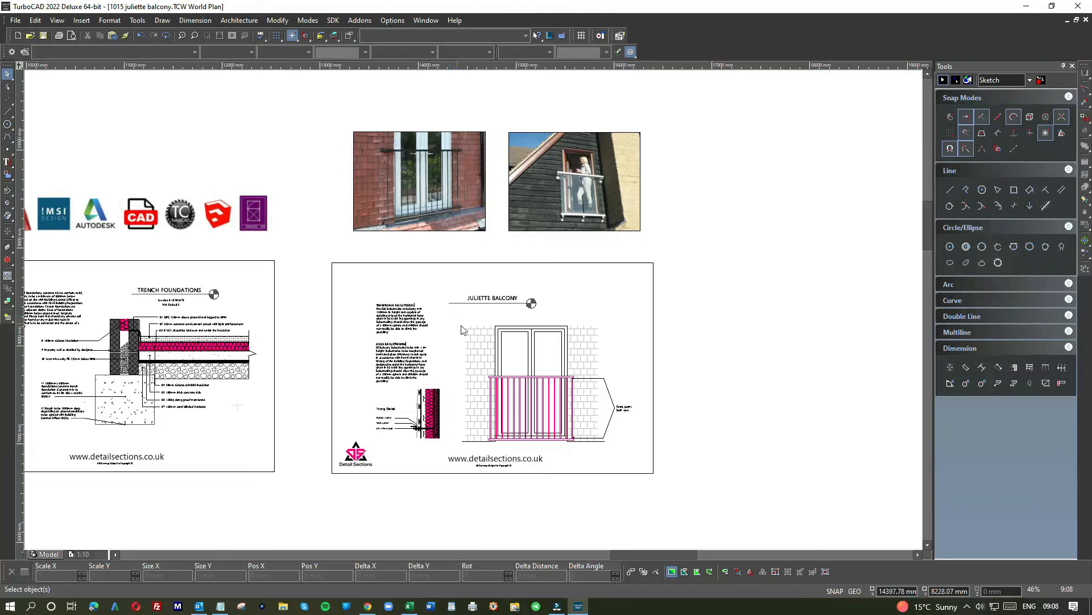
mouse_move(635, 416)
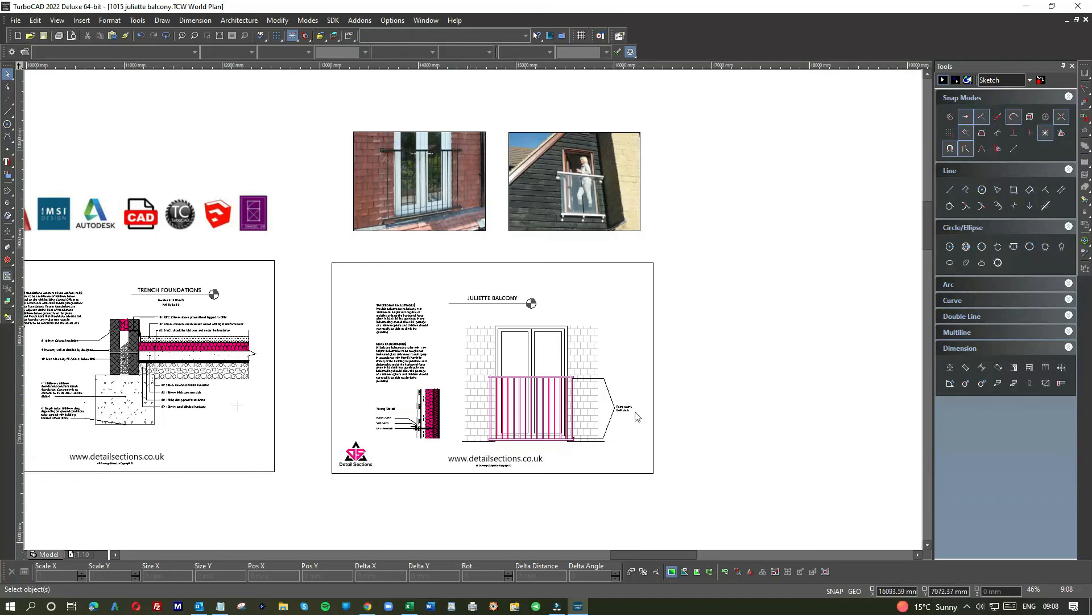
mouse_move(381, 450)
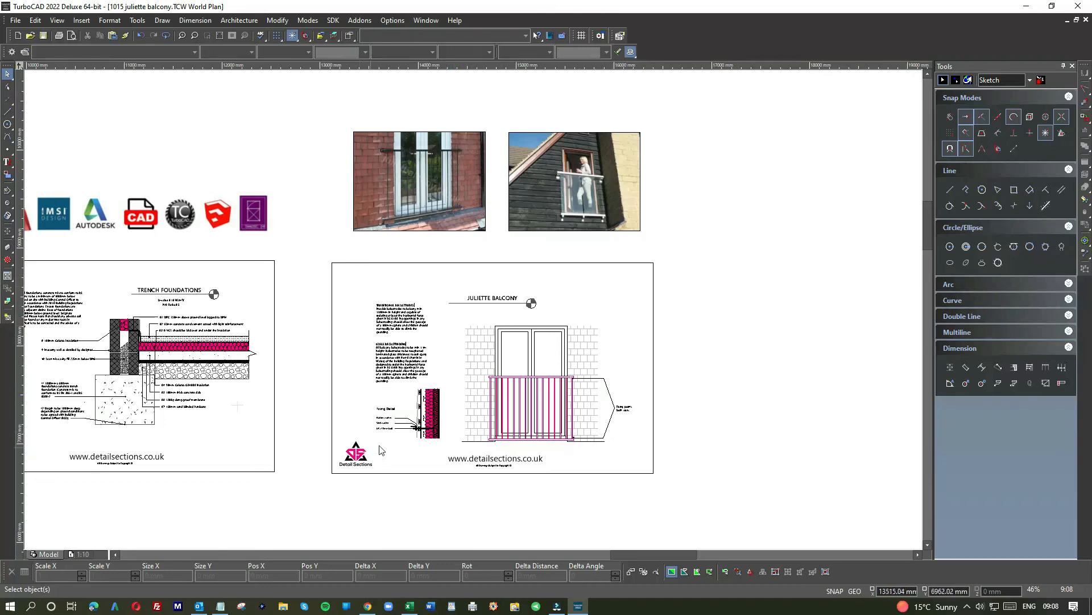
mouse_move(409, 272)
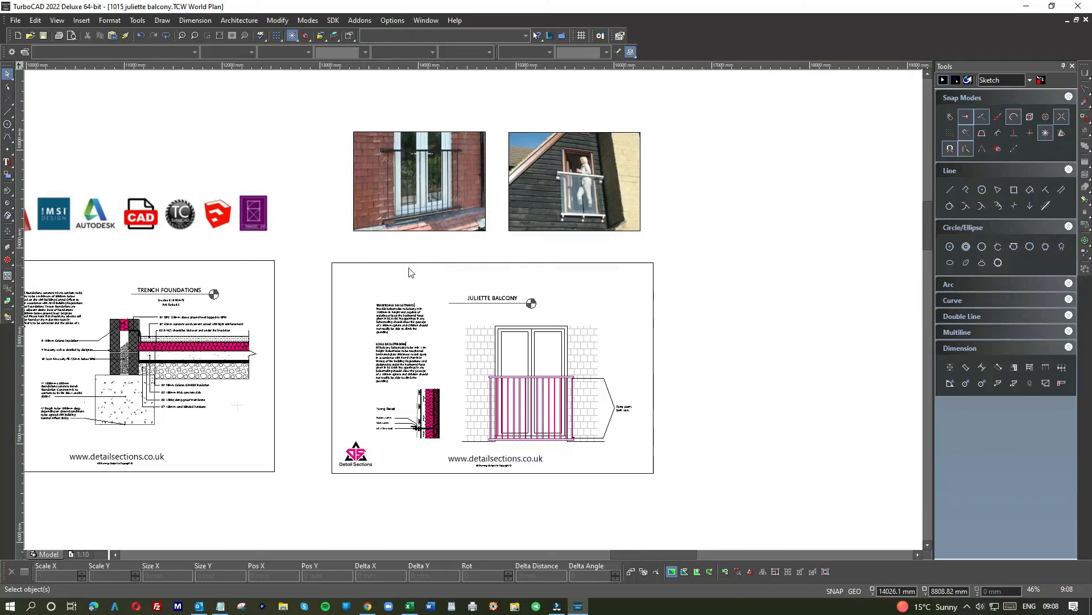
mouse_move(372, 302)
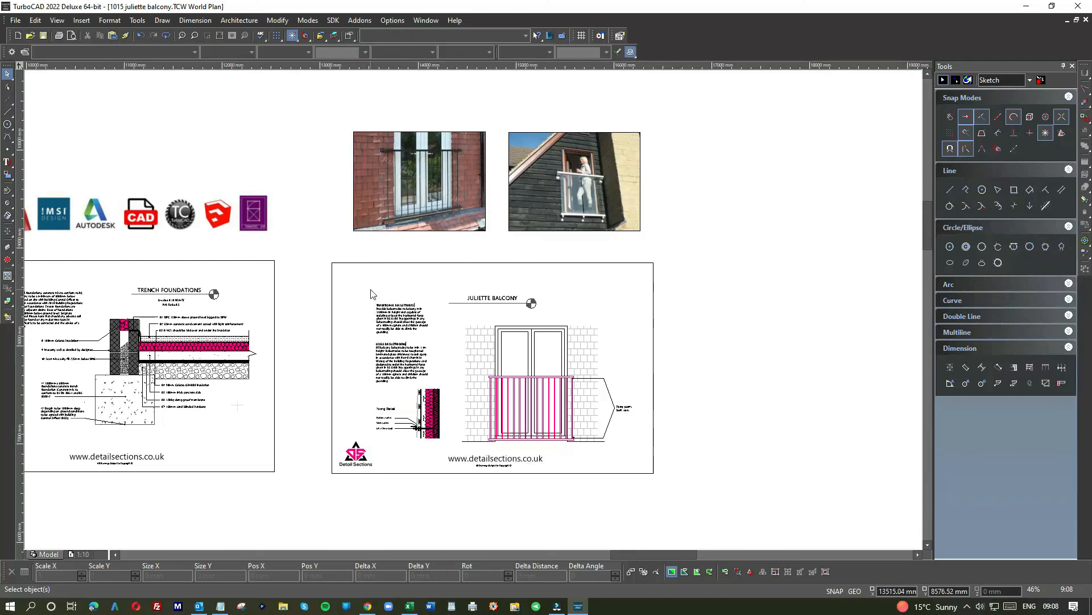
mouse_move(371, 301)
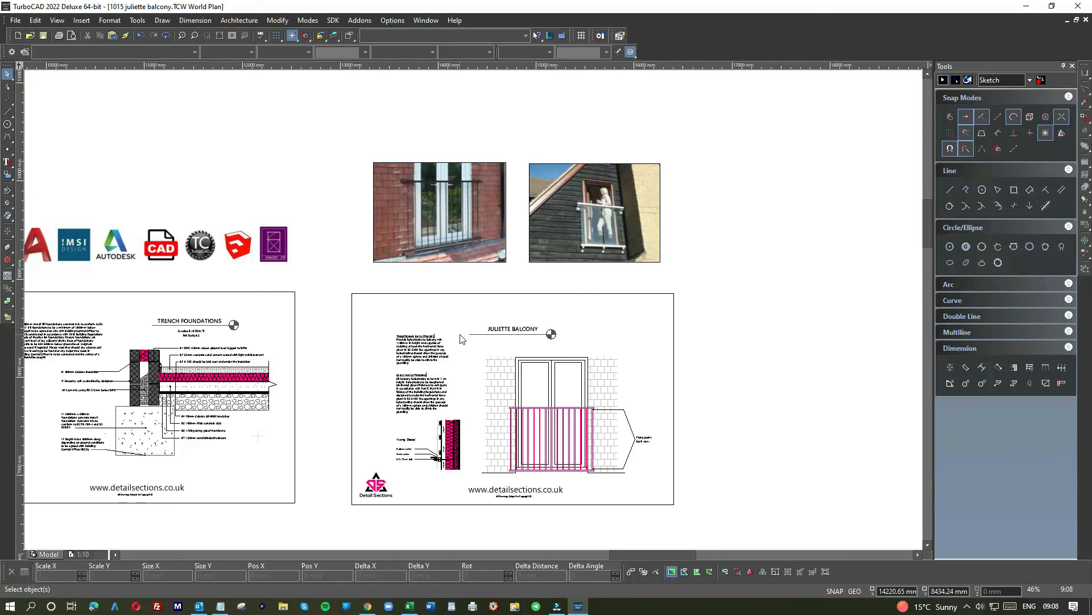
mouse_move(381, 317)
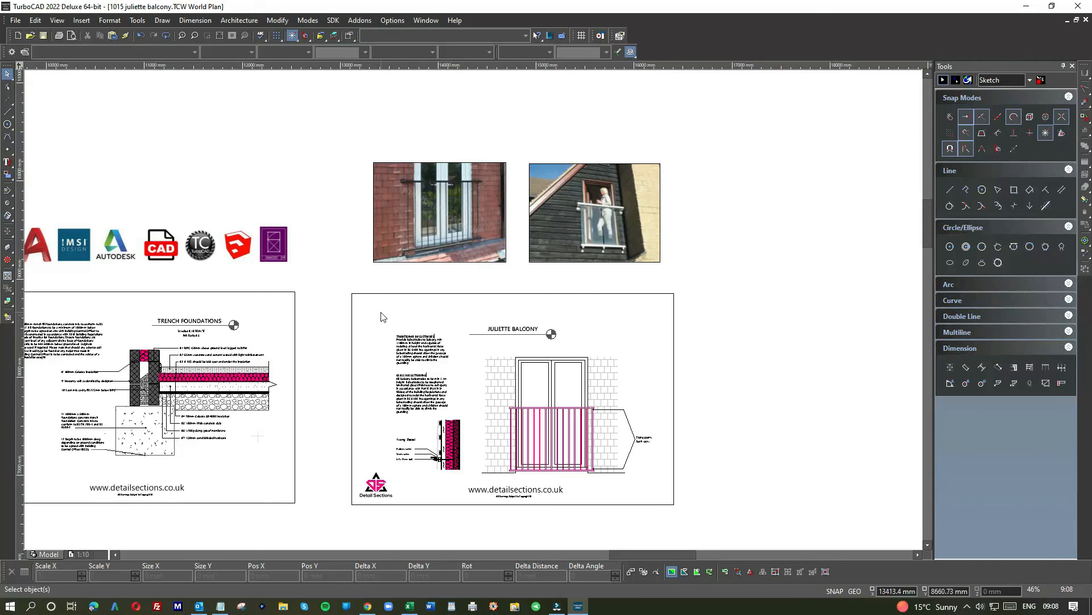
mouse_move(648, 332)
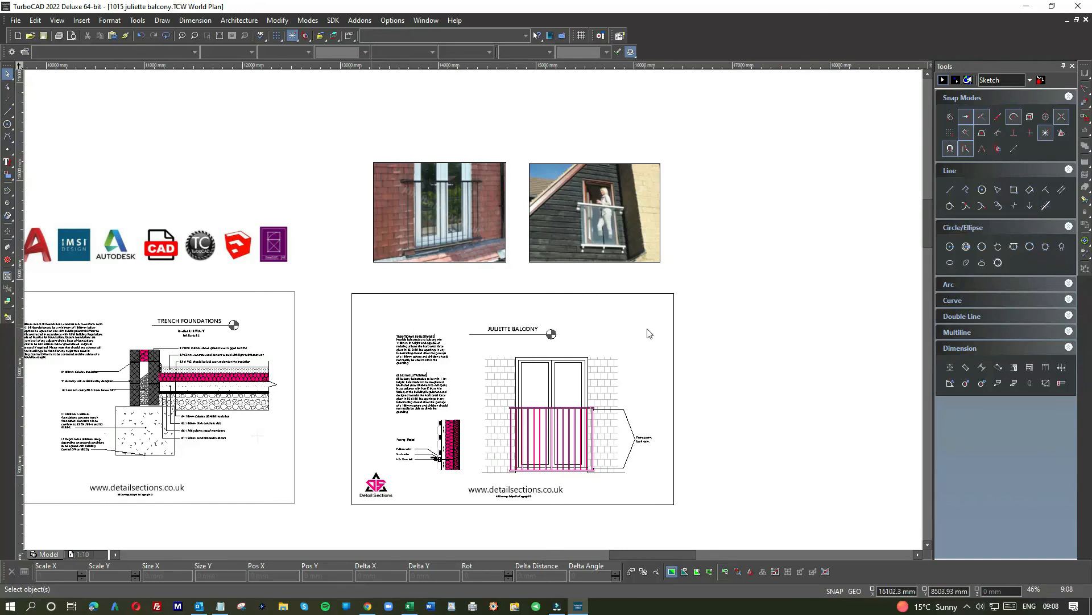
mouse_move(663, 326)
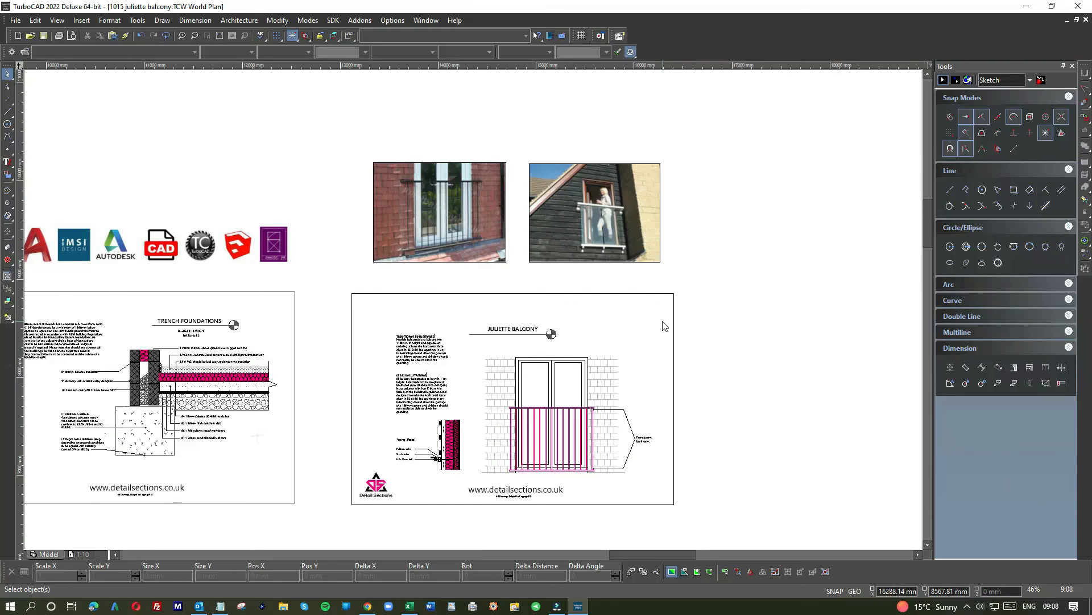
mouse_move(658, 322)
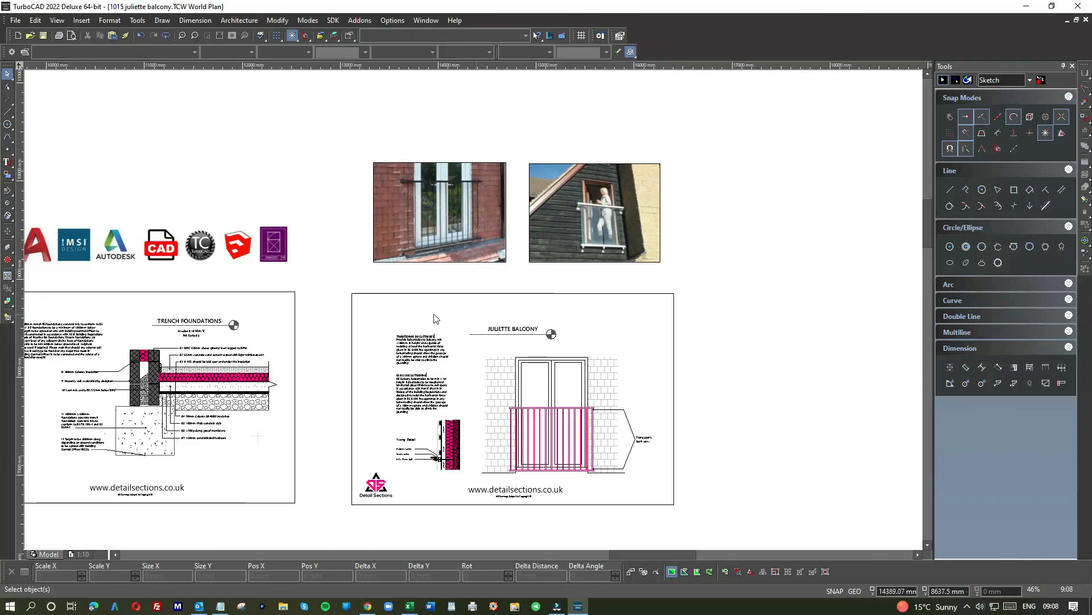
mouse_move(382, 315)
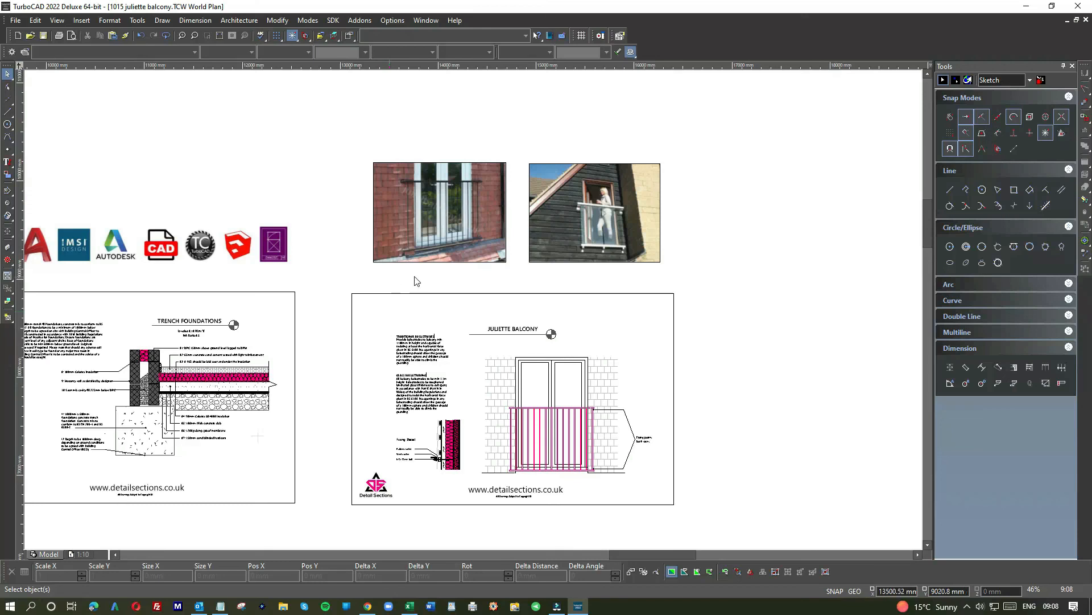
mouse_move(469, 314)
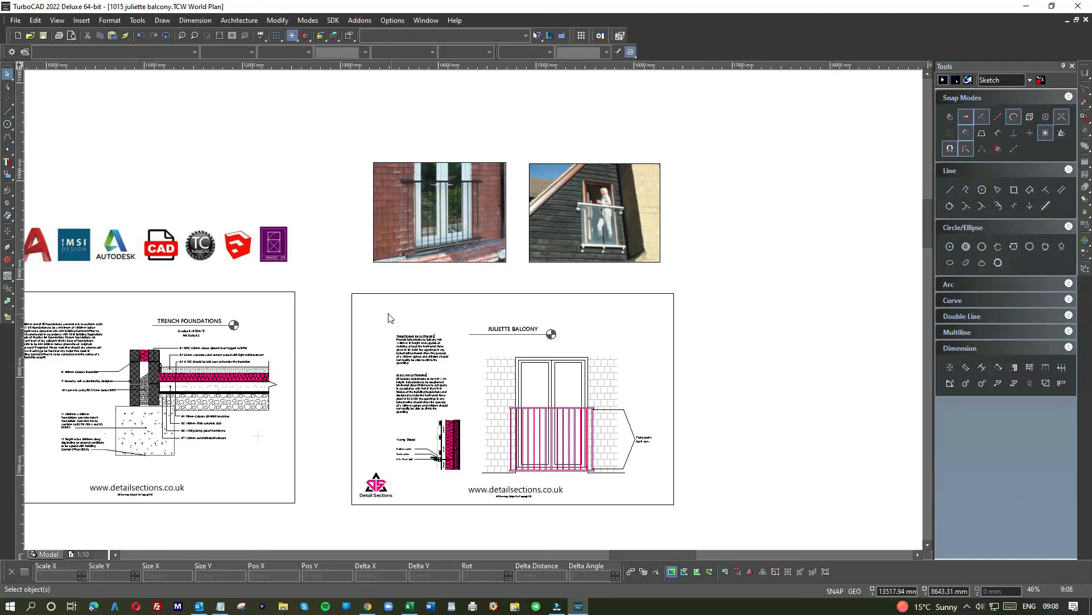
mouse_move(382, 315)
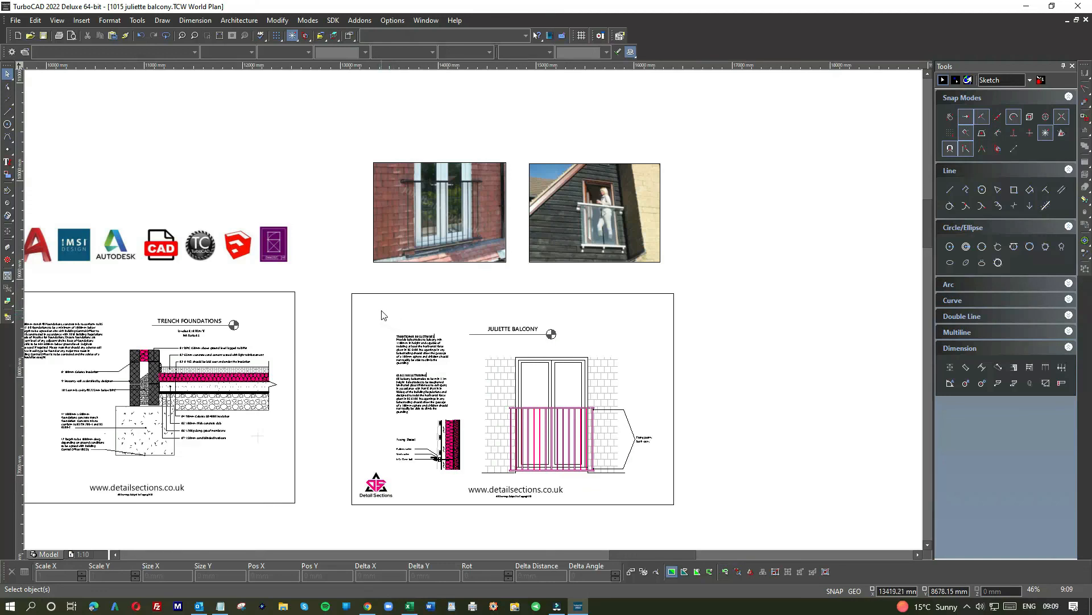